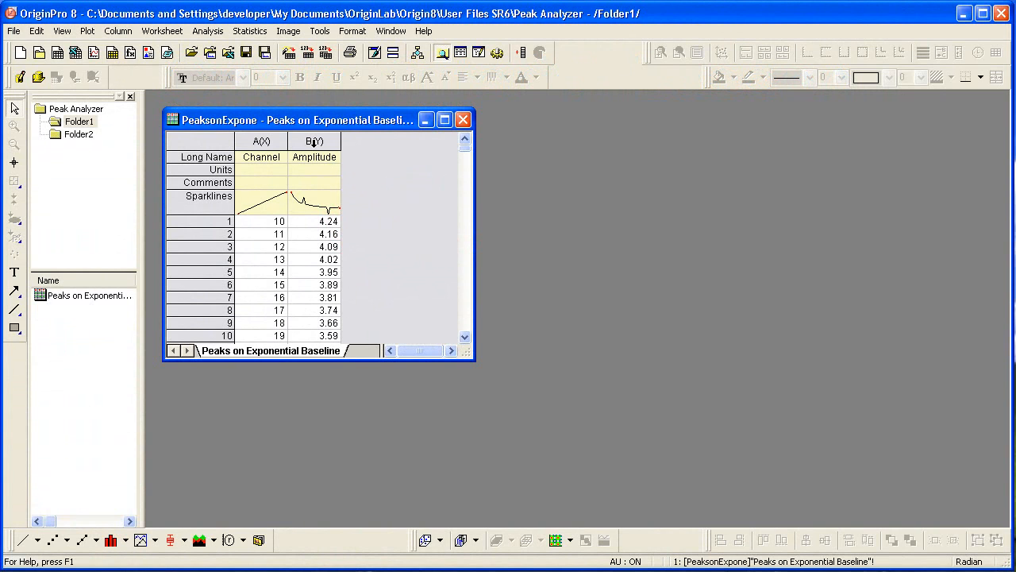
Step: Select the Amplitude column B(Y) and bring up the Analysis menu's peak commands
left_click(314, 139)
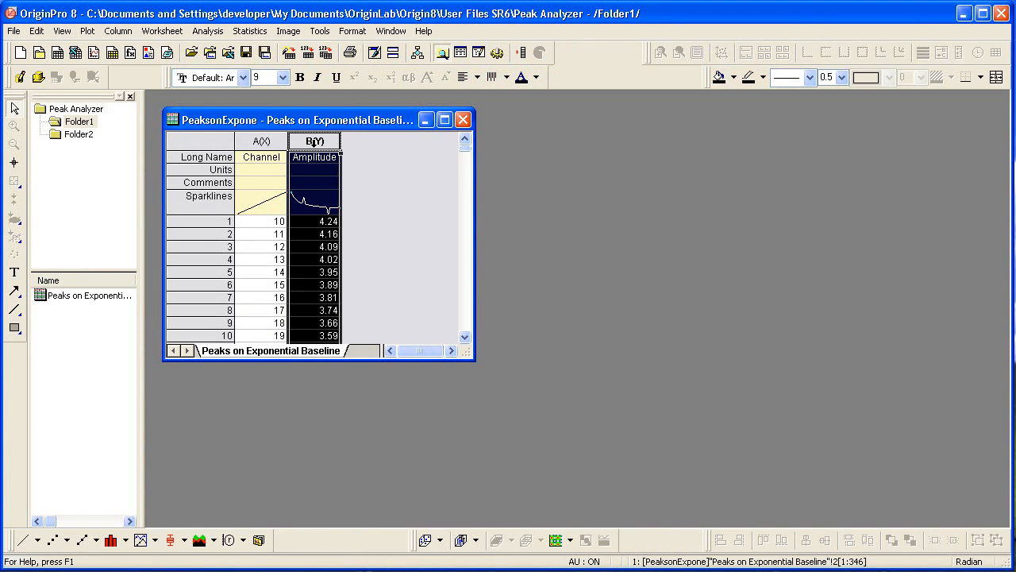
left_click(208, 30)
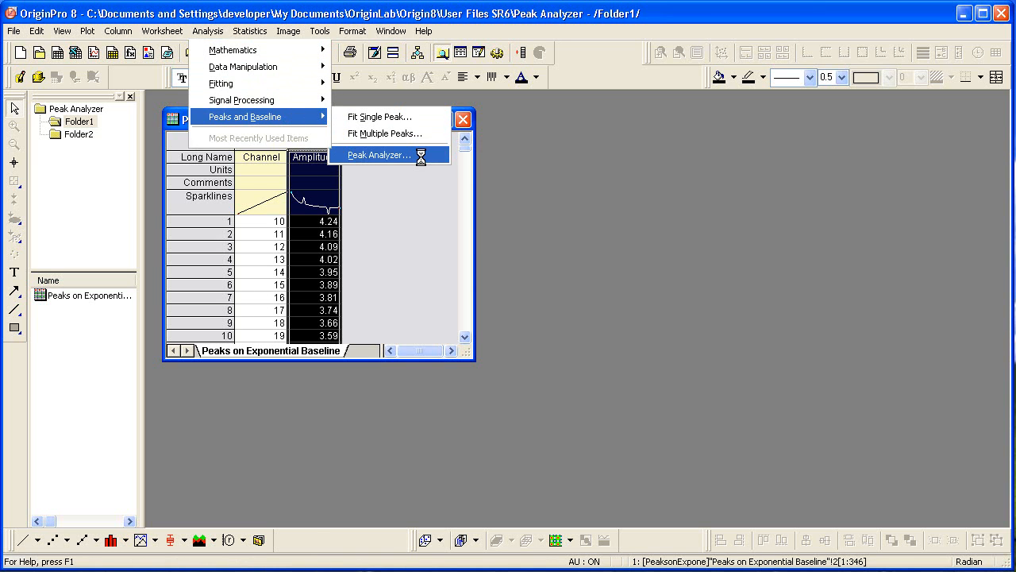
Step: Launch Peak Analyzer on the Amplitude data and choose Fit Peaks as the goal
left_click(376, 156)
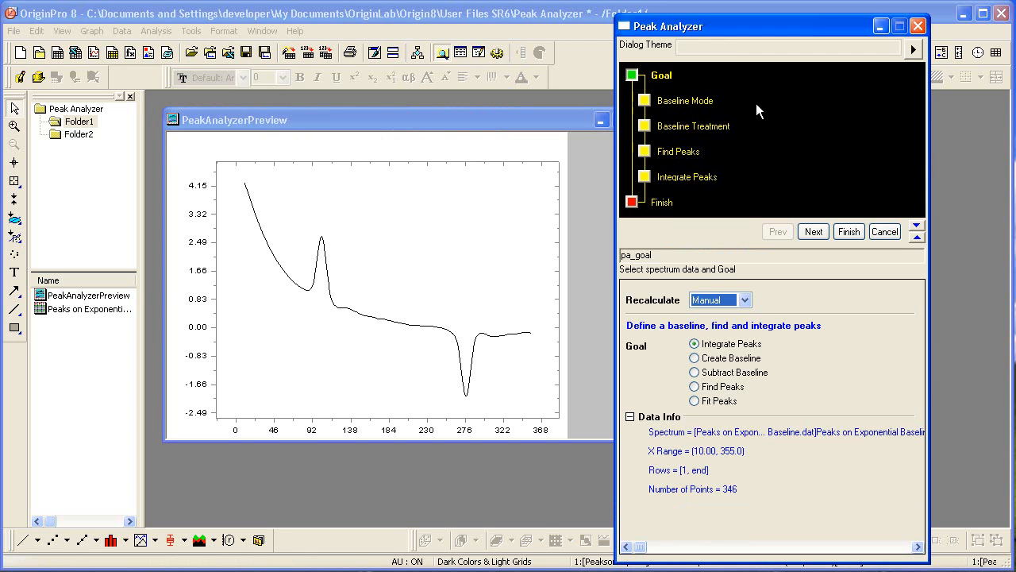
mouse_move(772, 133)
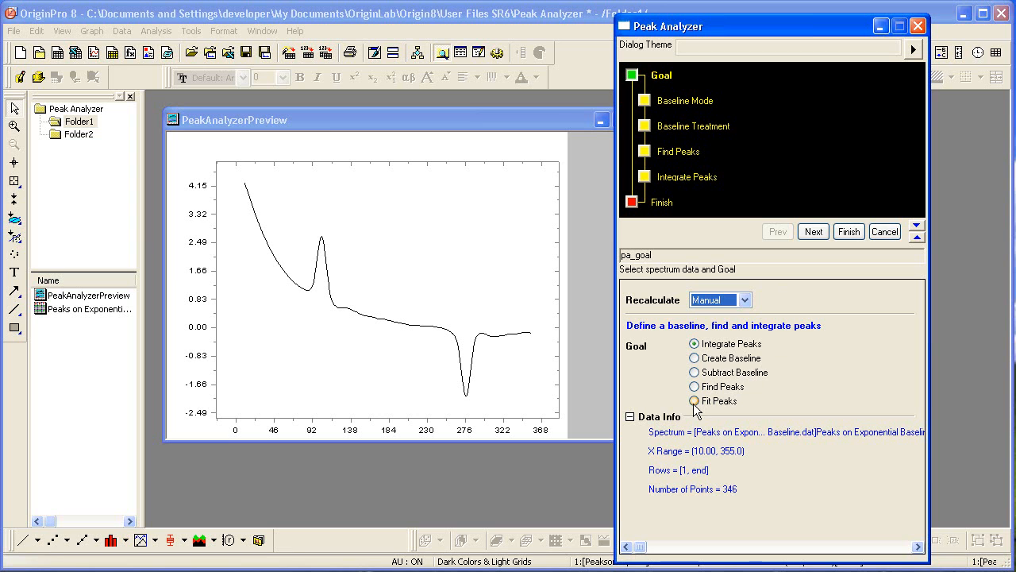
left_click(690, 400)
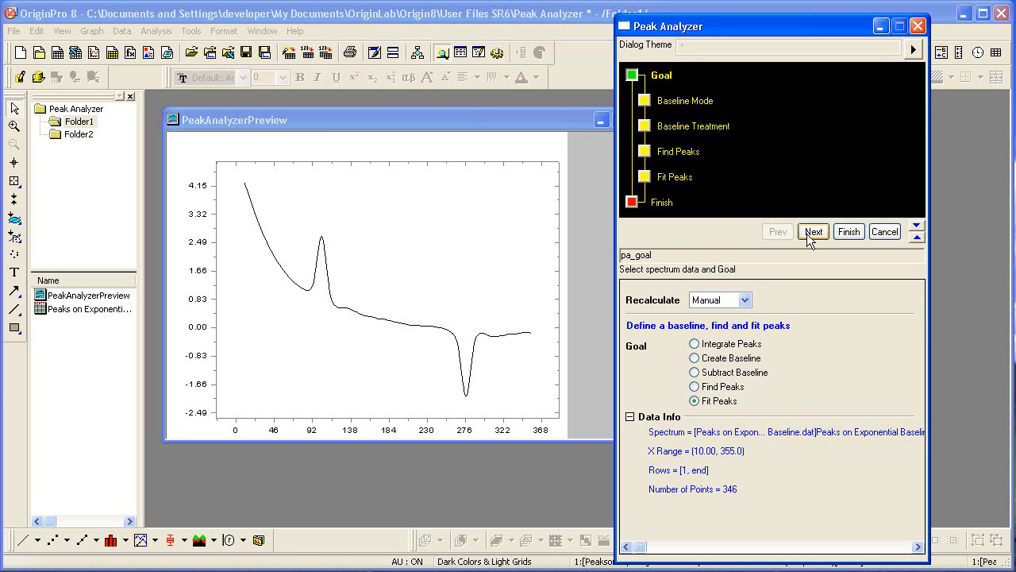
Step: Advance to Baseline Mode and set the baseline to User Defined anchor points
left_click(813, 231)
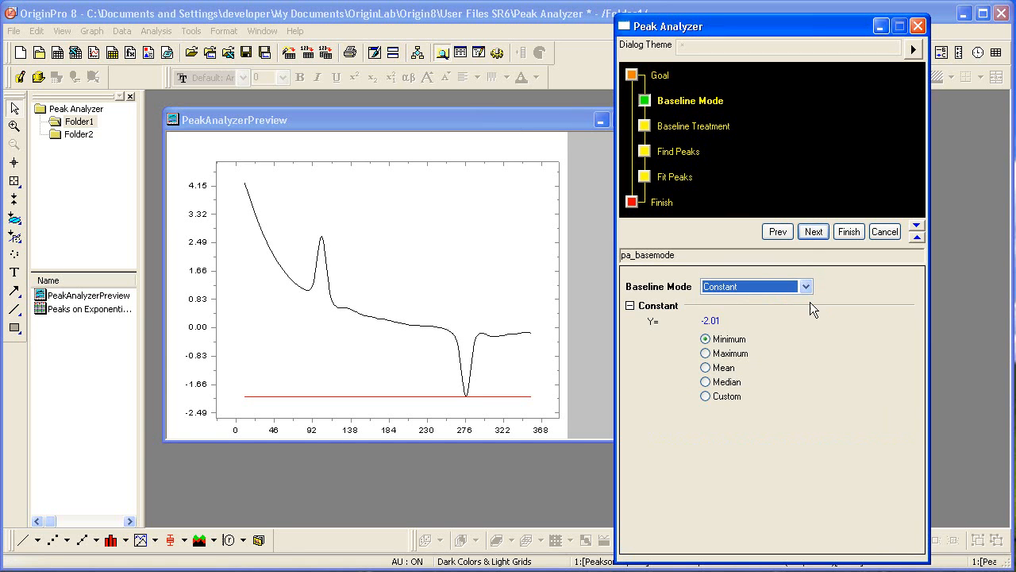
mouse_move(813, 328)
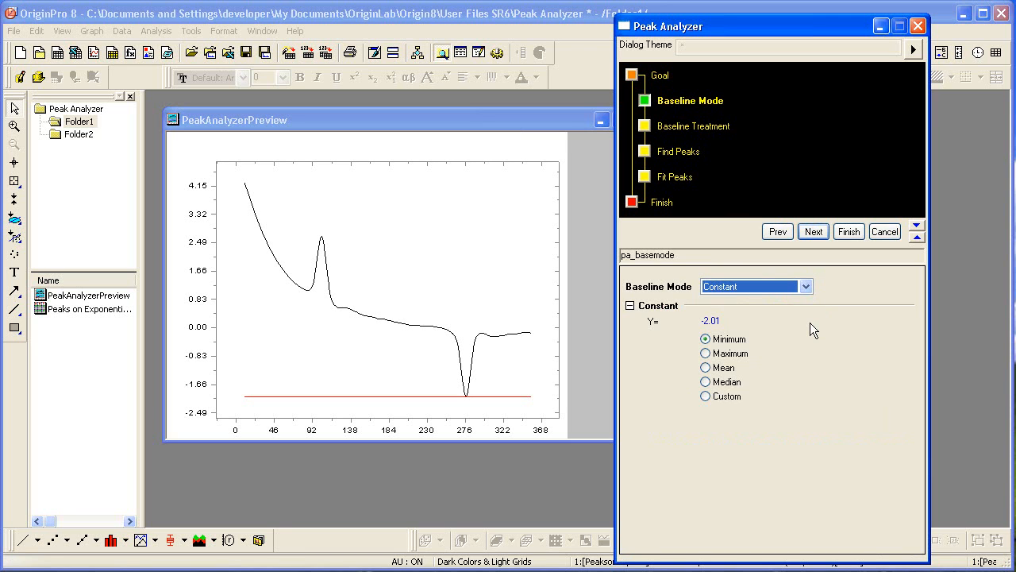
left_click(805, 285)
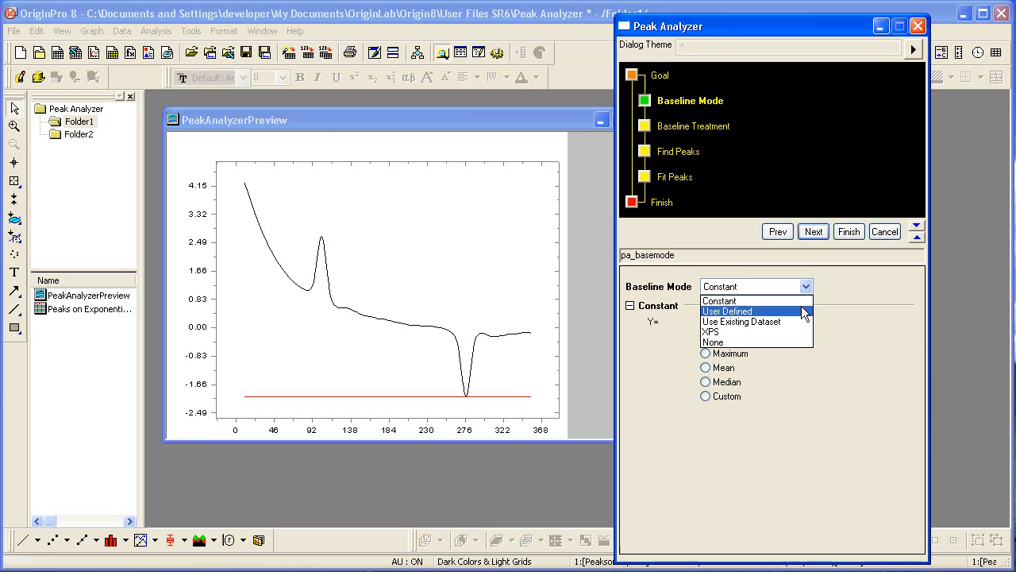
left_click(727, 309)
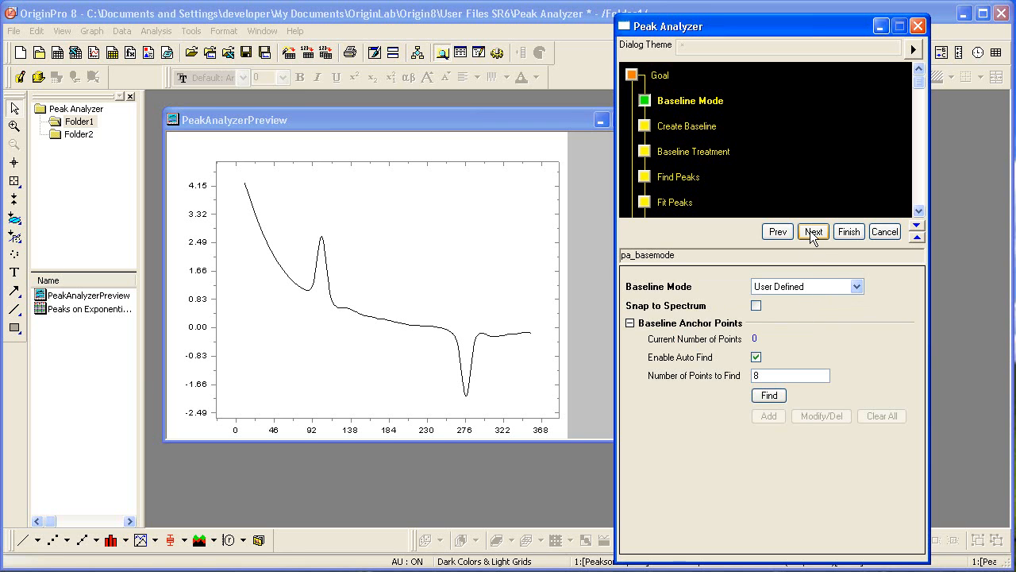
Step: Advance to the Create Baseline page with auto-found anchor points interpolated
left_click(813, 232)
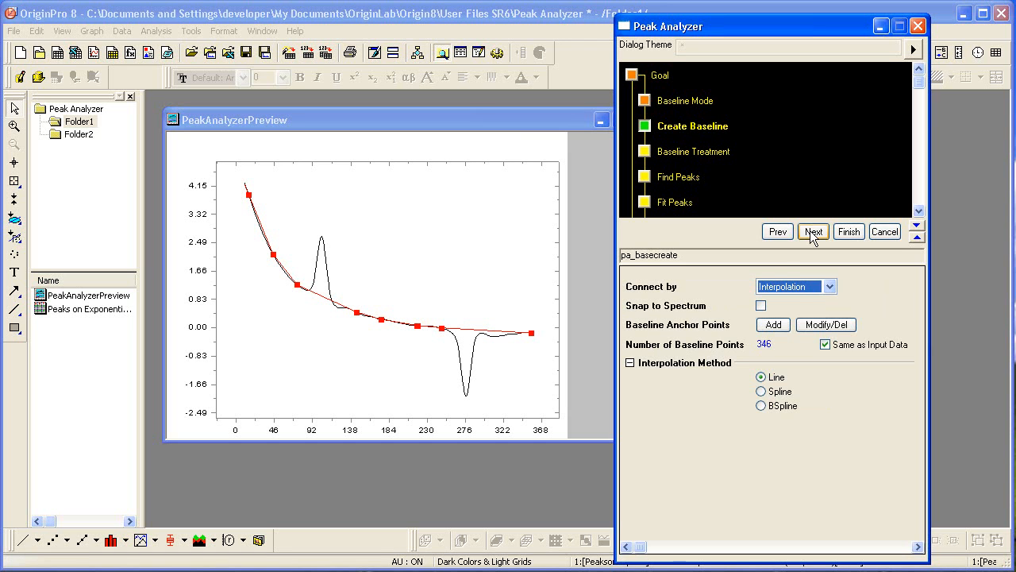
mouse_move(524, 367)
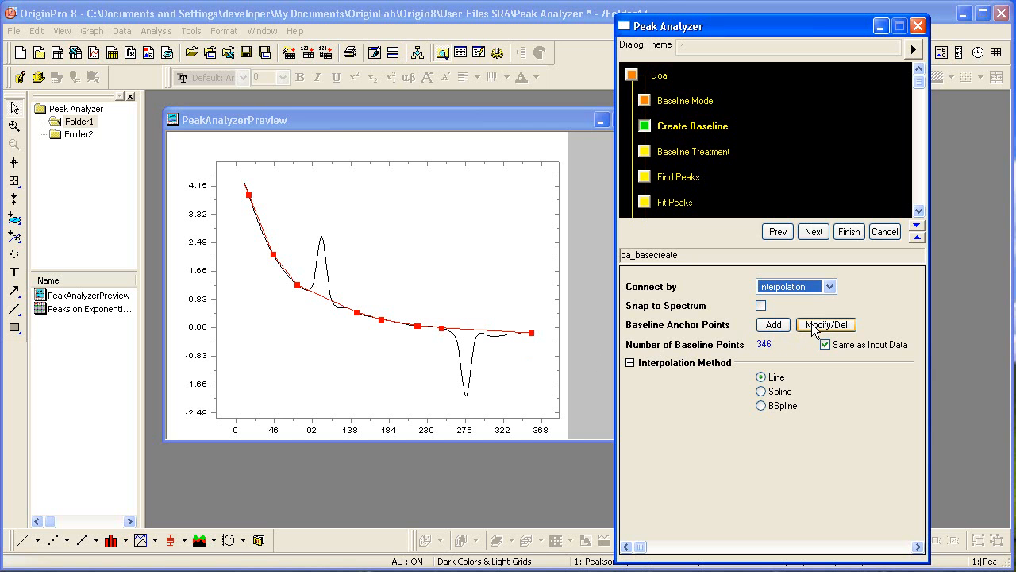
Step: Enter Modify/Del mode to edit baseline anchor points on the preview graph
left_click(825, 323)
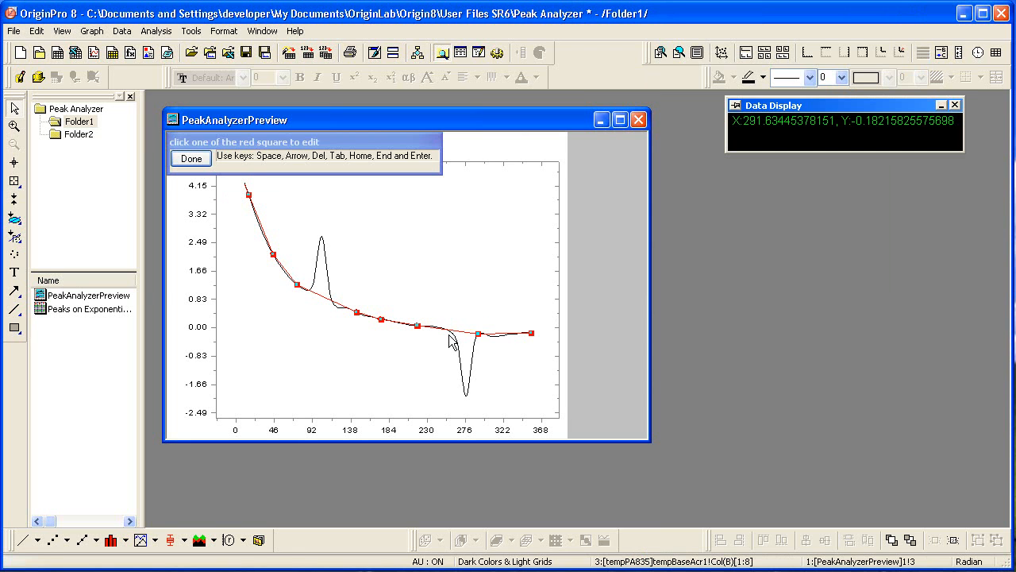
mouse_move(460, 342)
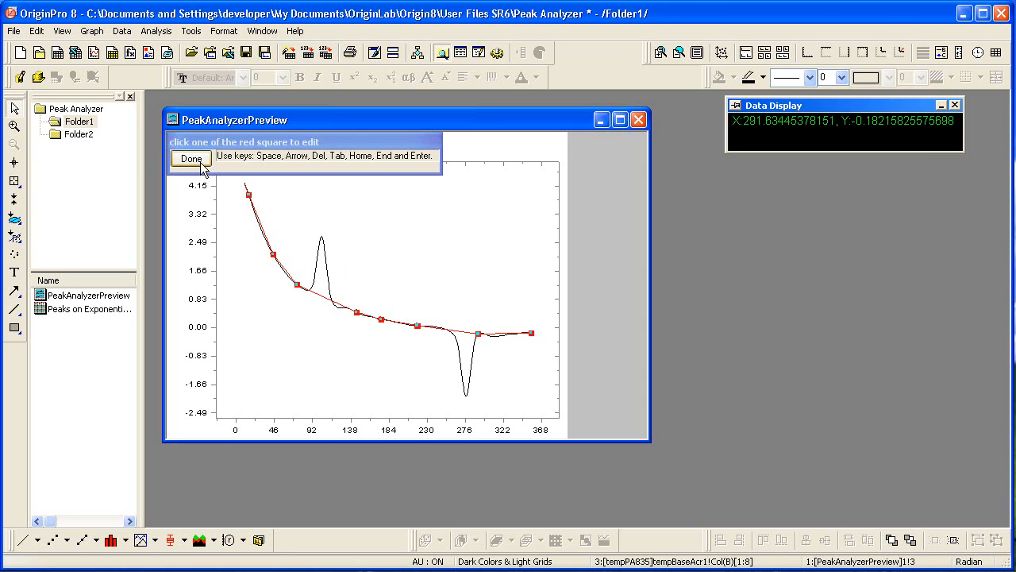
Step: Finish anchor editing, snap anchors to spectrum and connect them by fitting an ExpDec2 function
left_click(190, 159)
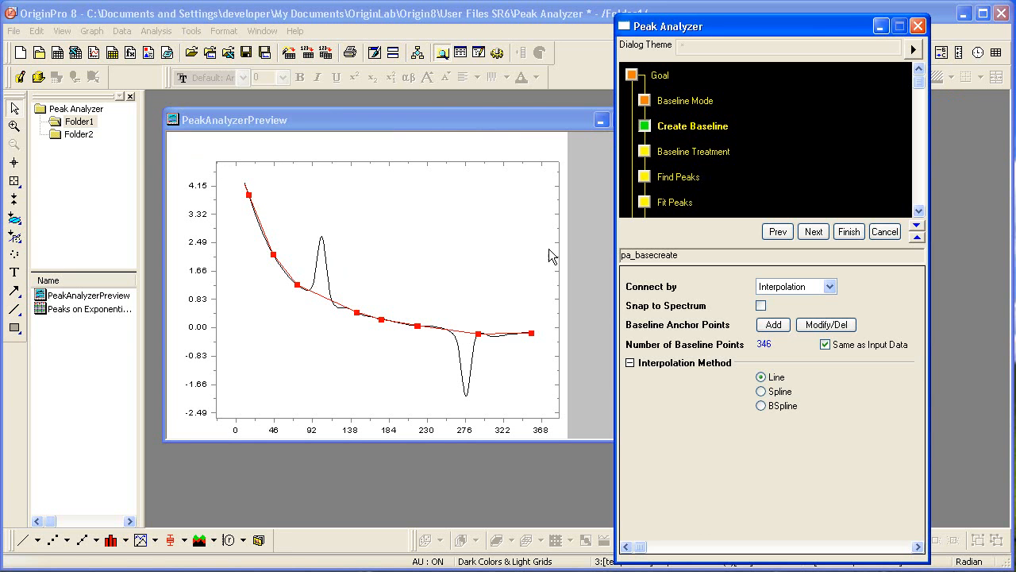
mouse_move(673, 314)
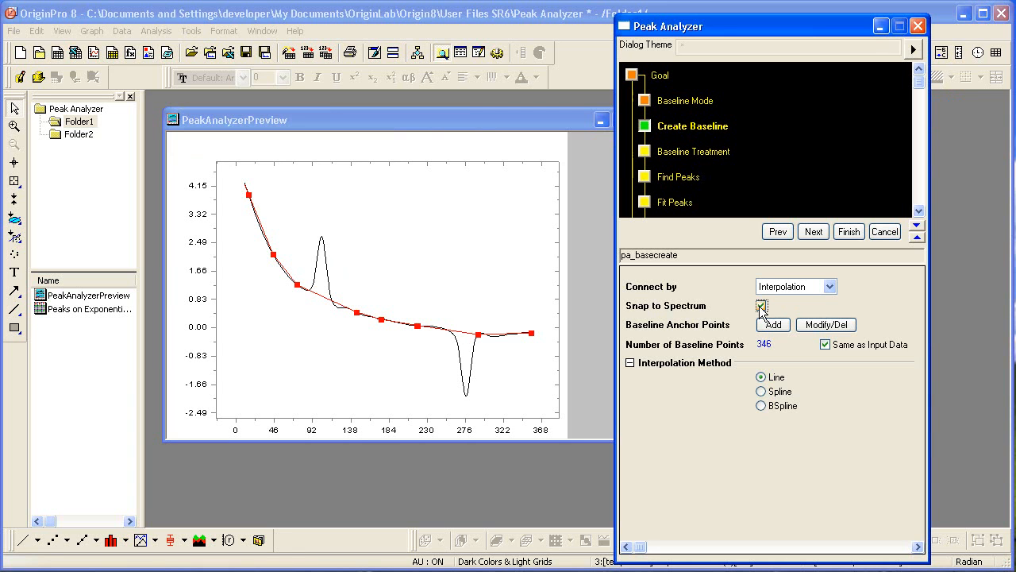
left_click(762, 304)
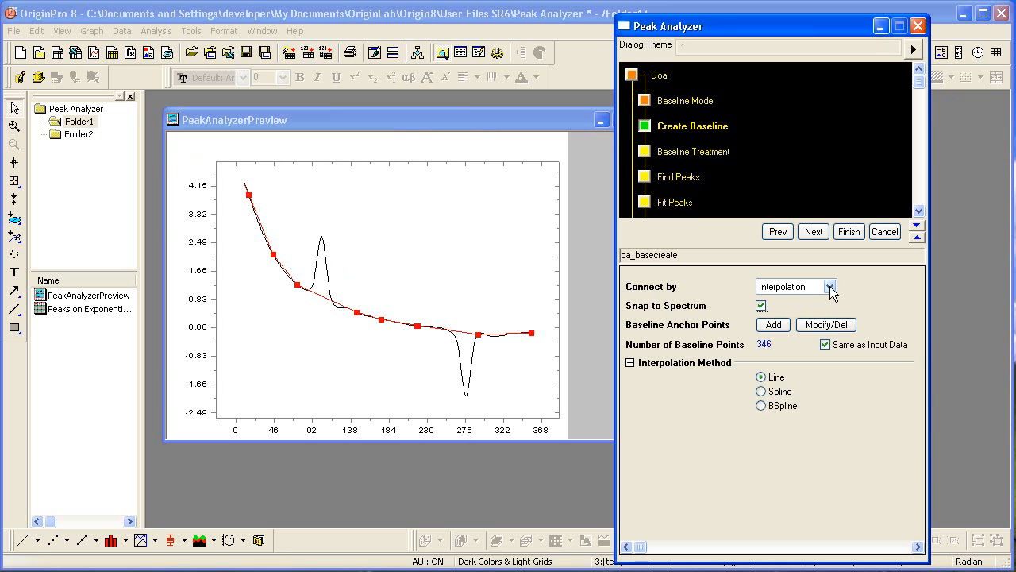
left_click(829, 286)
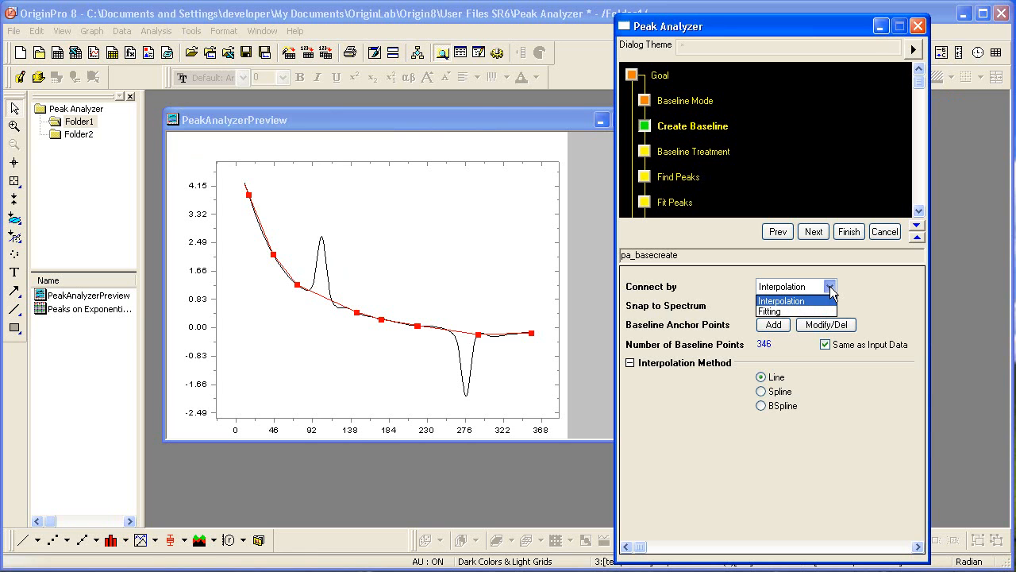
left_click(770, 311)
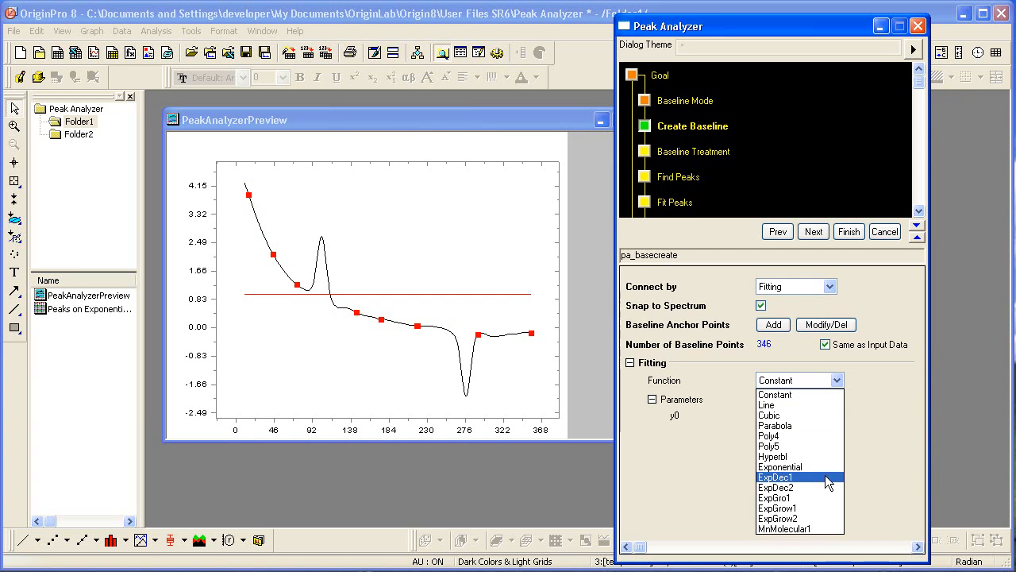
left_click(783, 476)
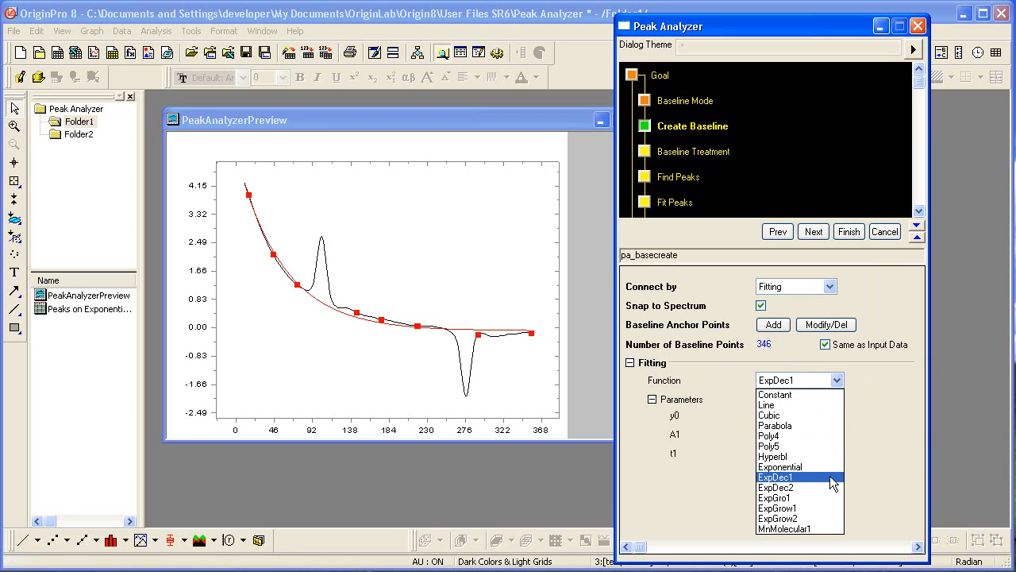
left_click(774, 487)
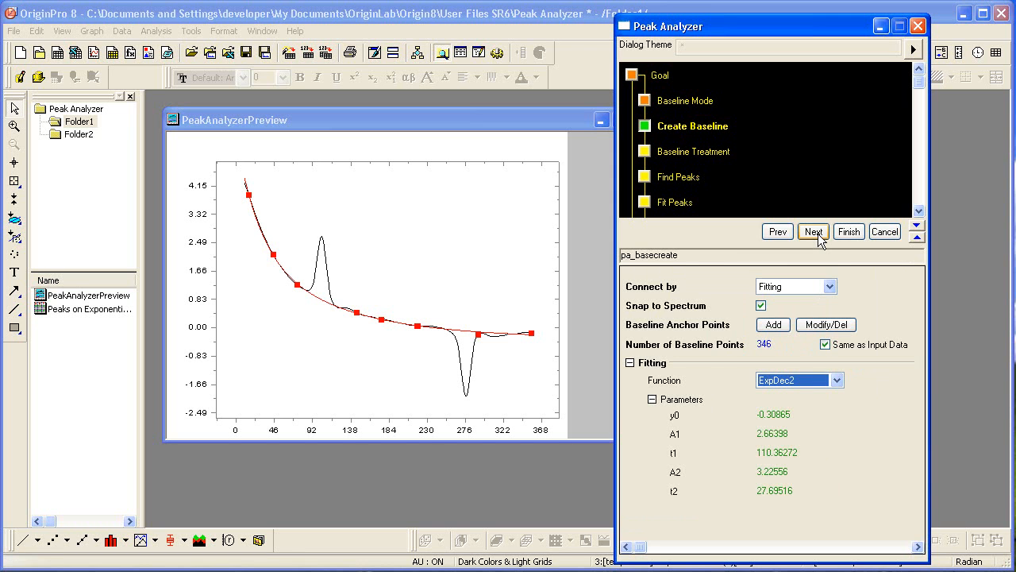
Step: Advance to baseline treatment and enable Auto Subtract Baseline and Auto Rescale
left_click(813, 232)
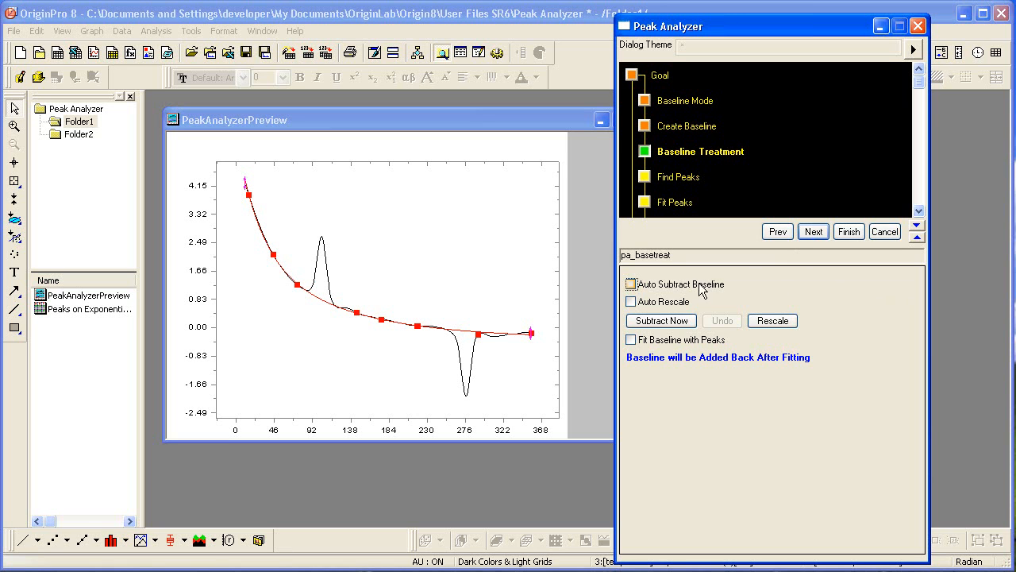
left_click(630, 283)
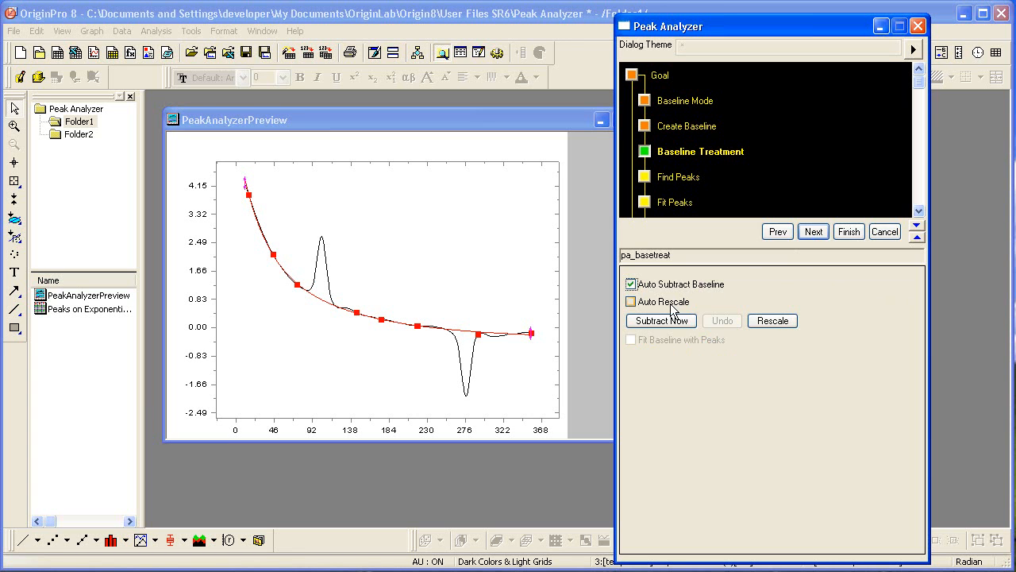
left_click(632, 302)
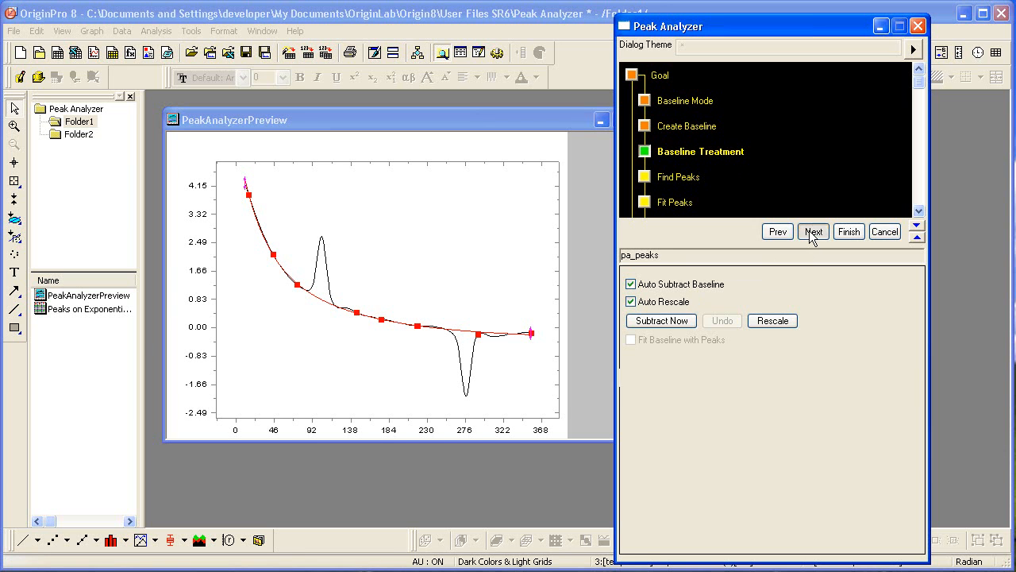
Step: Advance to Find Peaks, previewing the baseline-subtracted spectrum
left_click(813, 232)
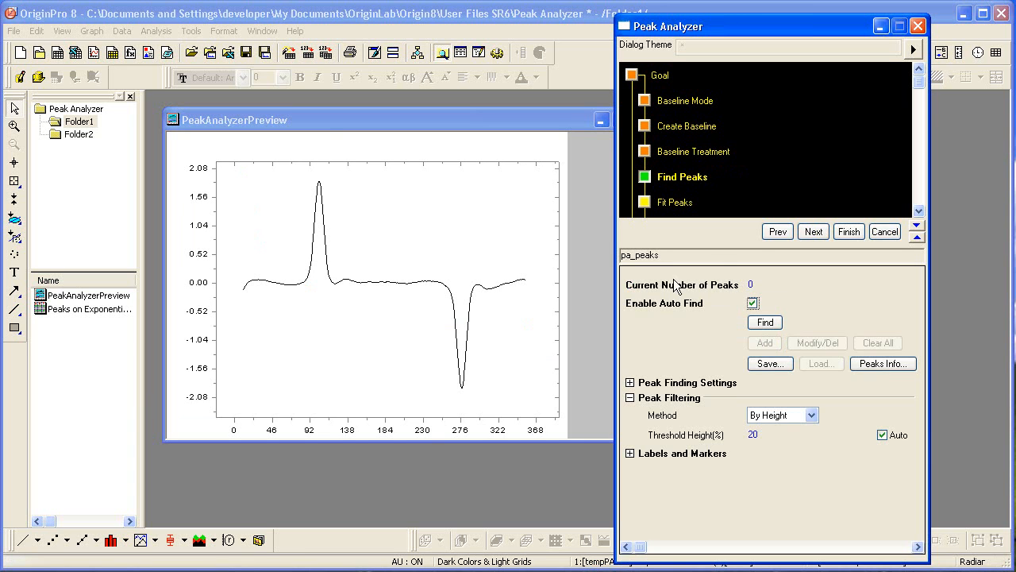
mouse_move(514, 326)
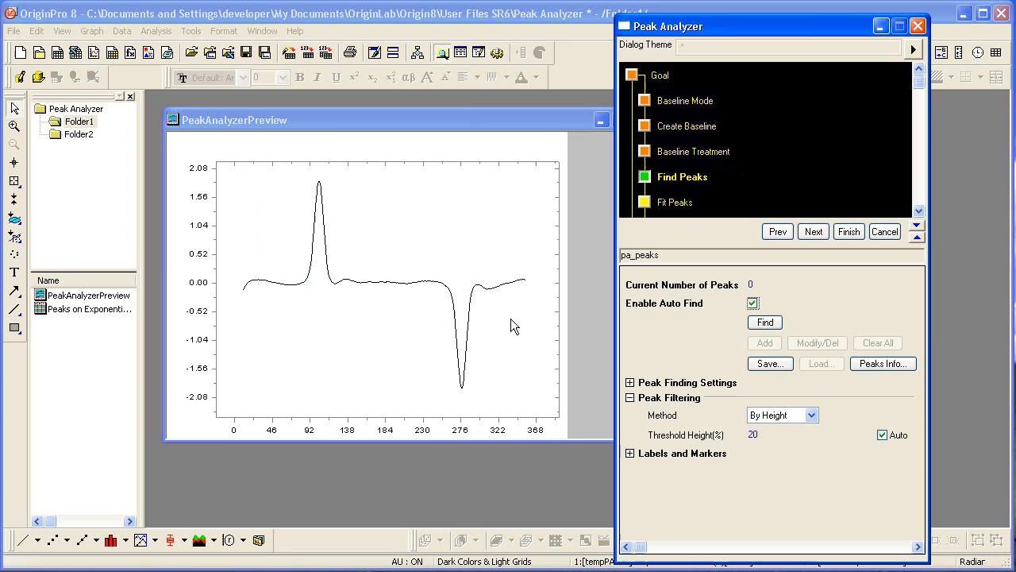
mouse_move(543, 322)
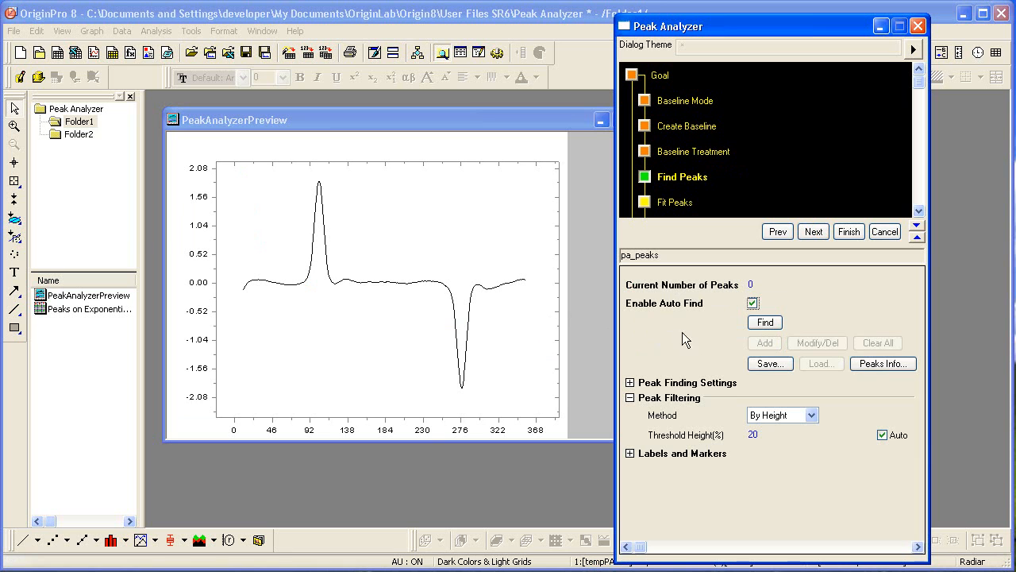
mouse_move(918, 235)
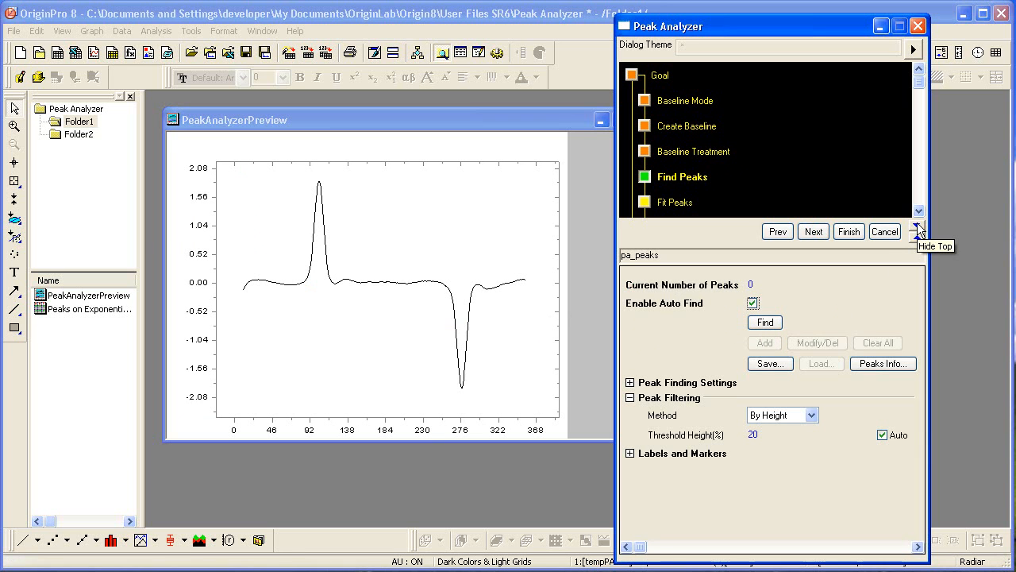
left_click(917, 232)
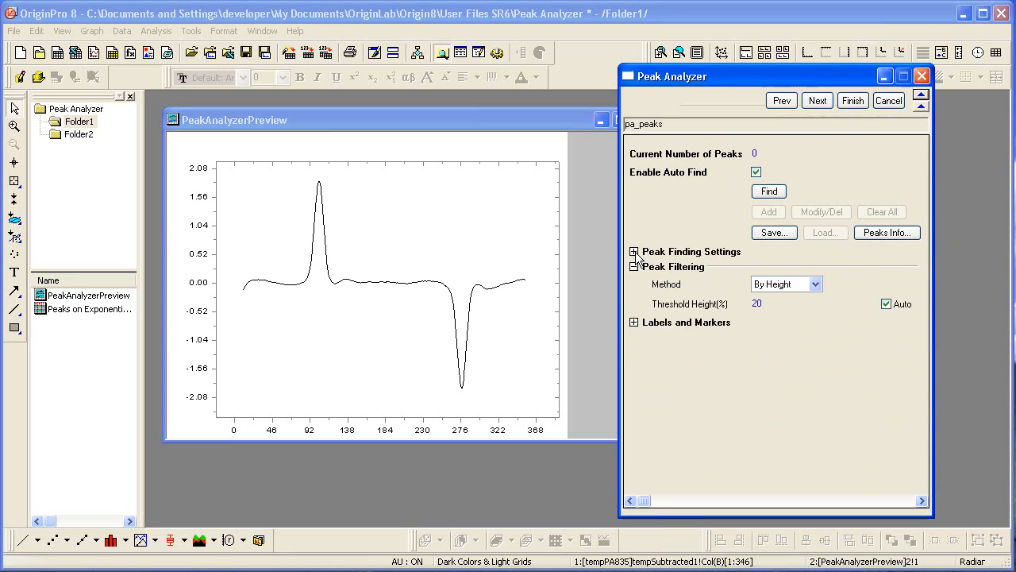
left_click(633, 251)
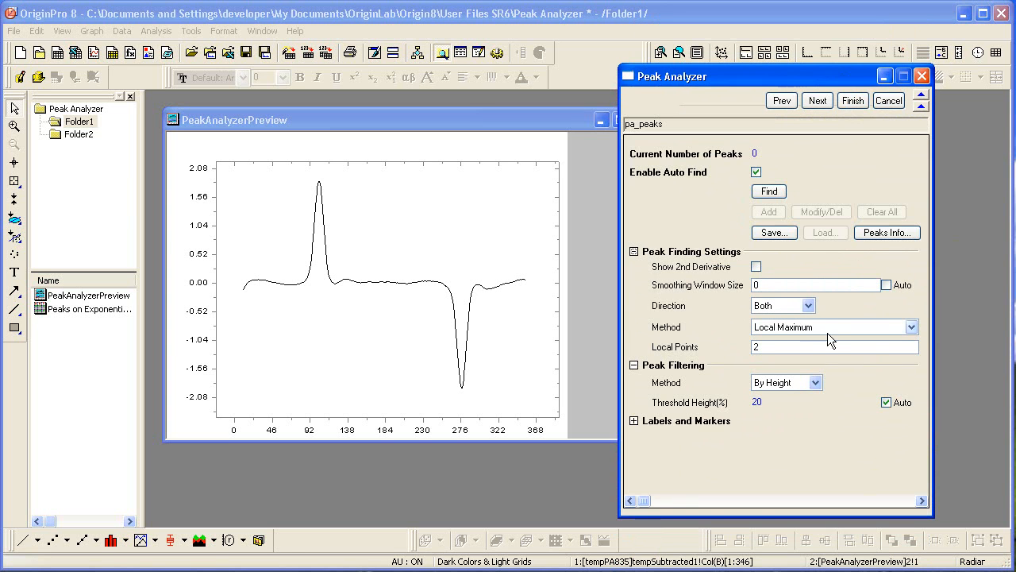
left_click(911, 327)
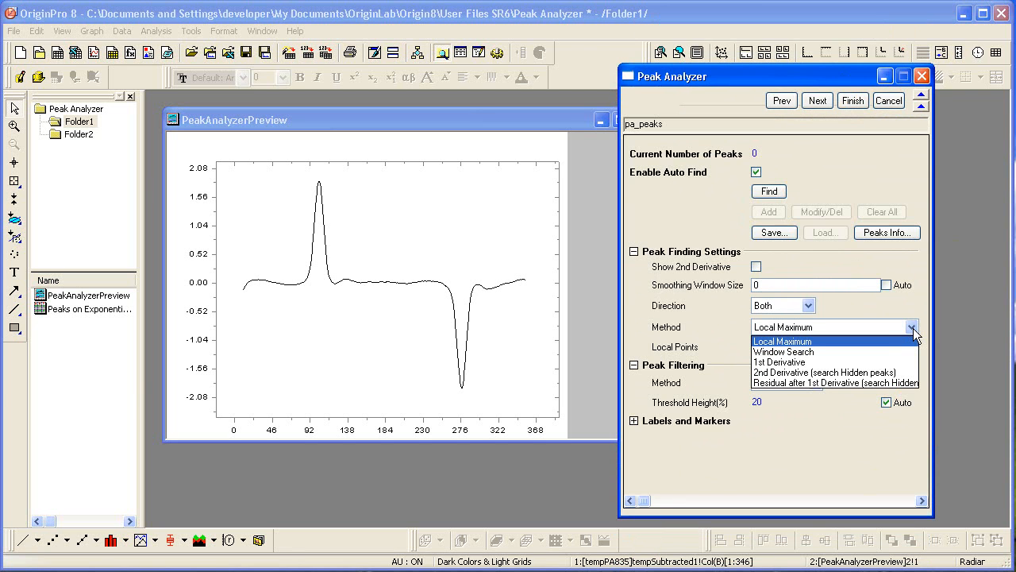
mouse_move(898, 345)
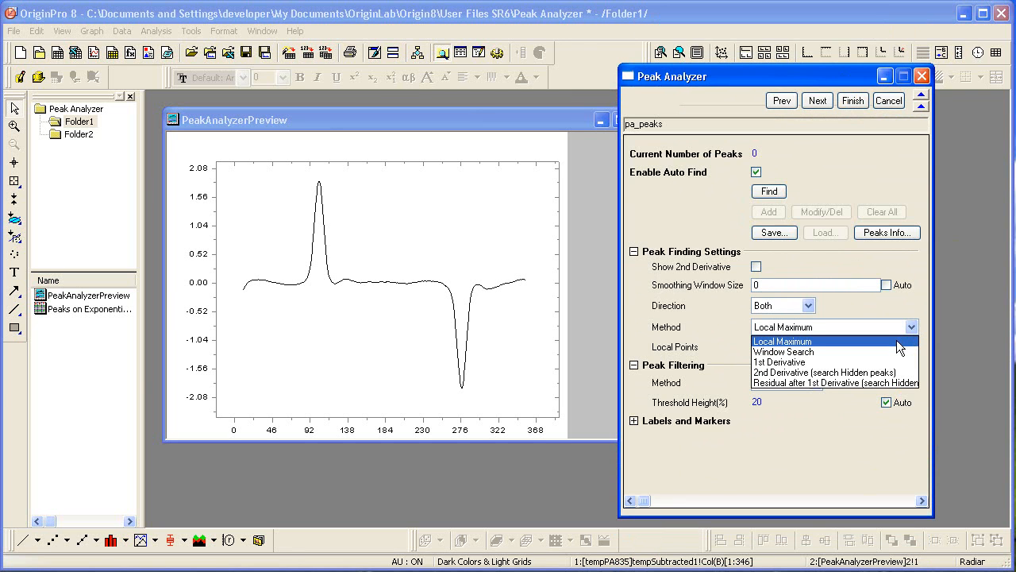
left_click(781, 340)
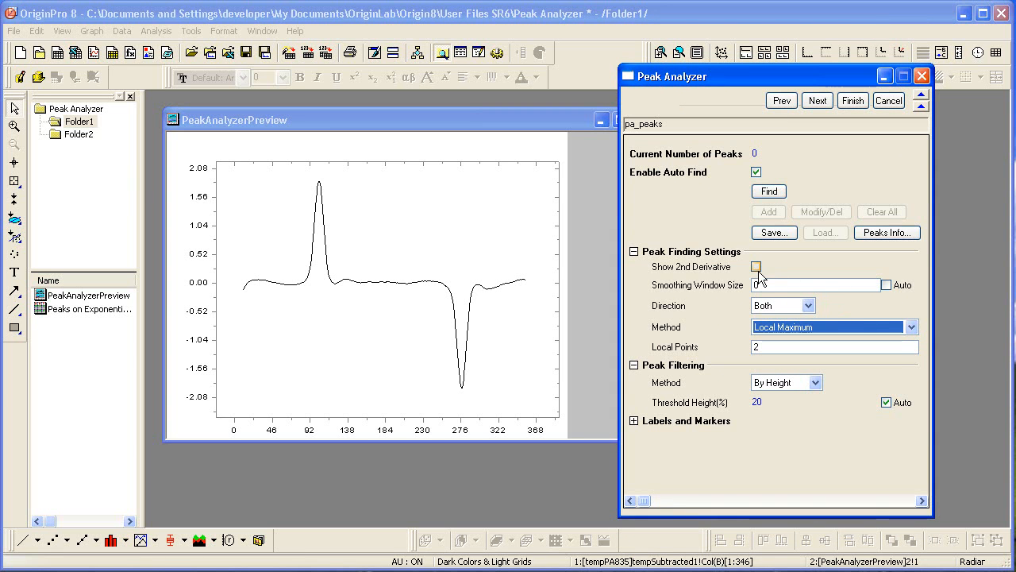
left_click(756, 267)
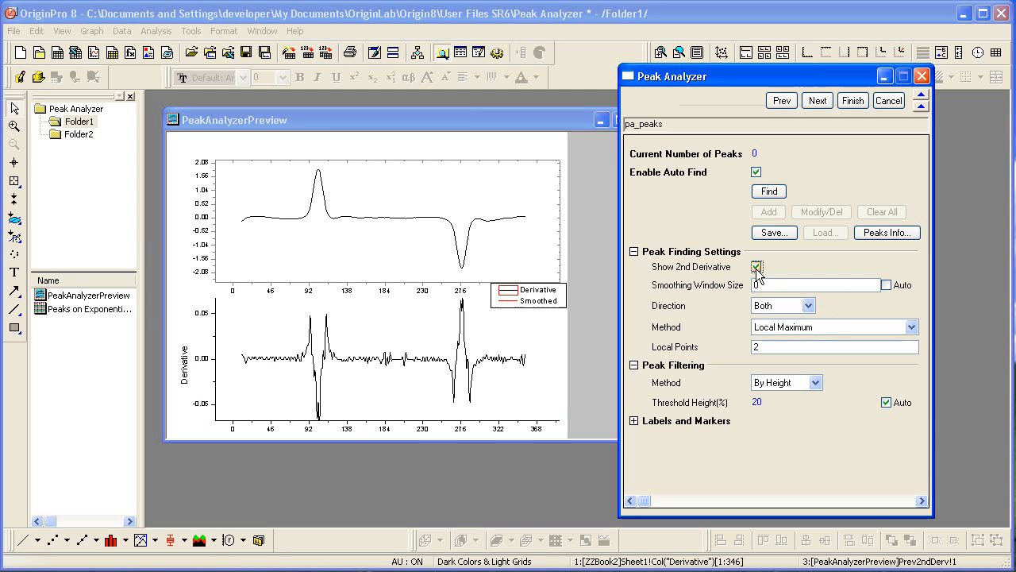
left_click(756, 267)
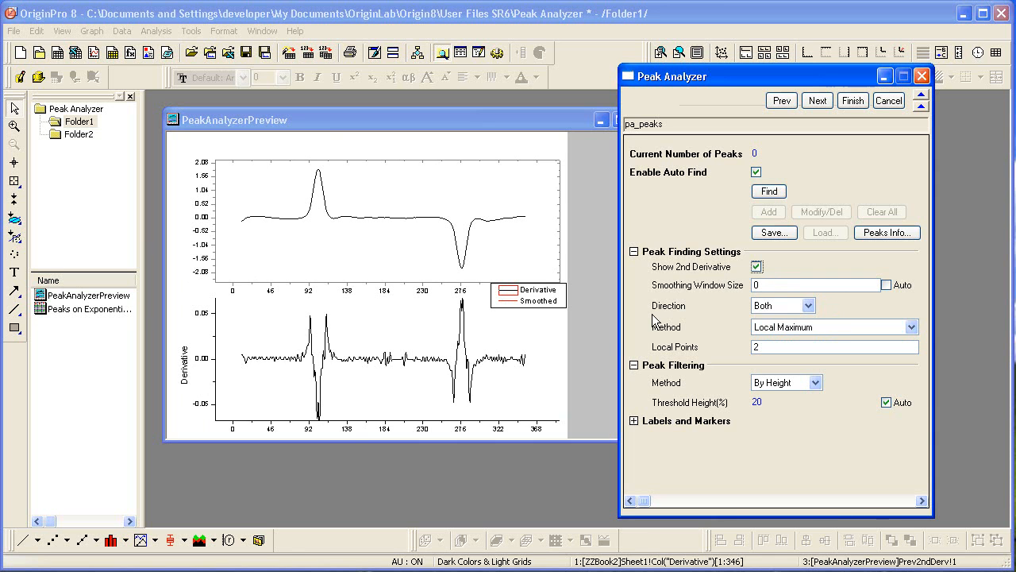
mouse_move(549, 365)
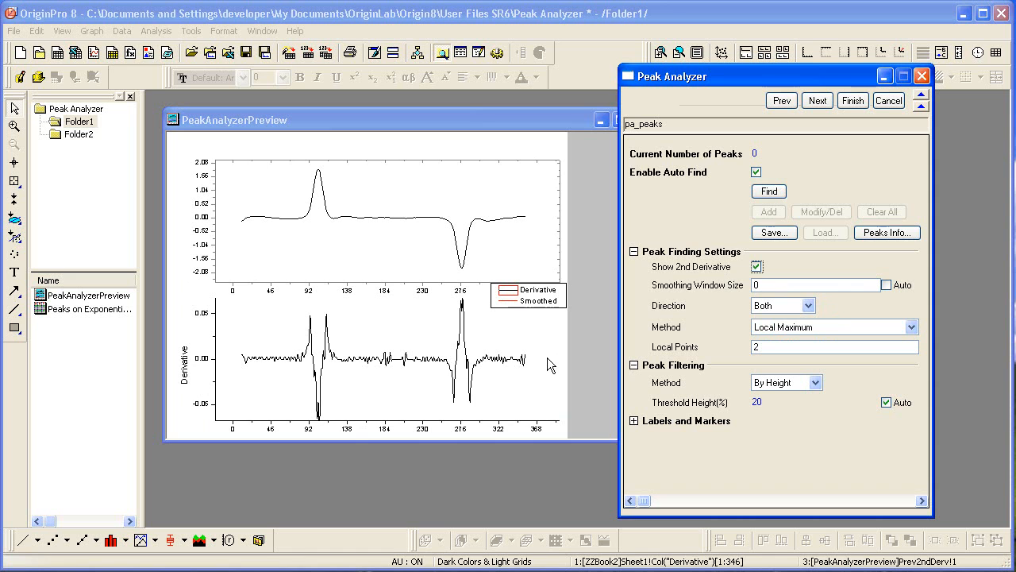
mouse_move(558, 368)
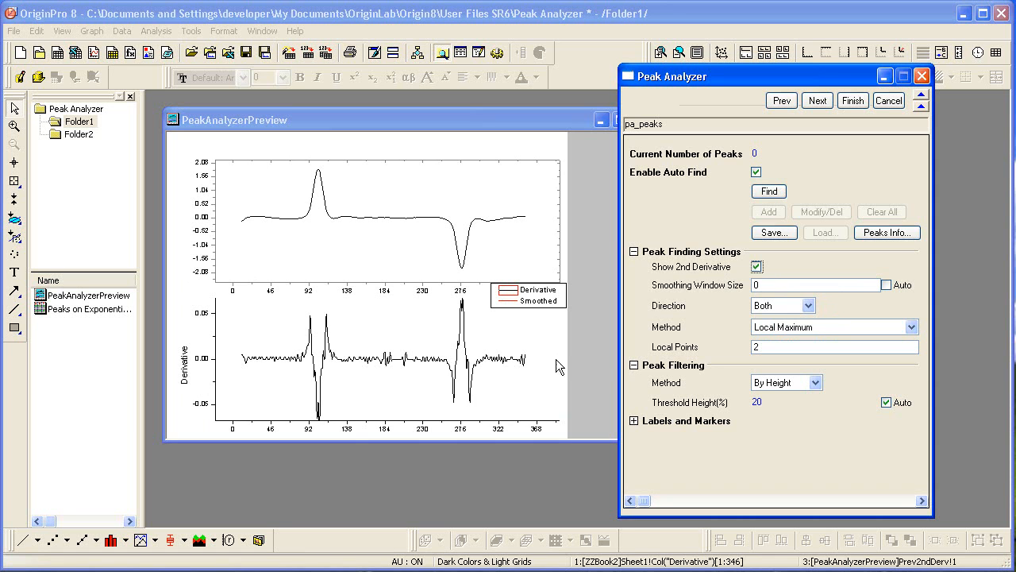
left_click(755, 266)
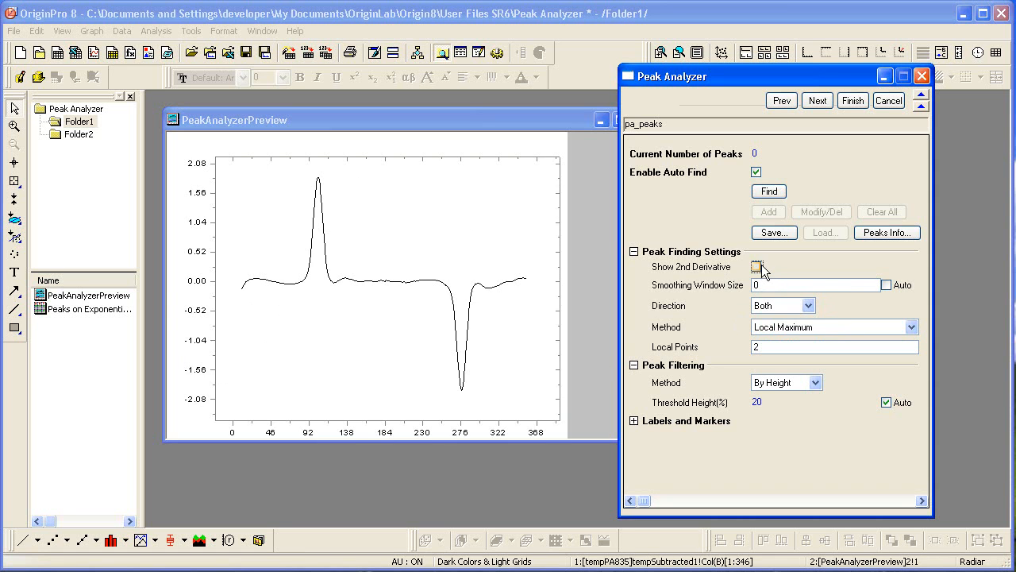
Step: Auto-detect the two peaks, labelled at channels 103 and 277
left_click(768, 190)
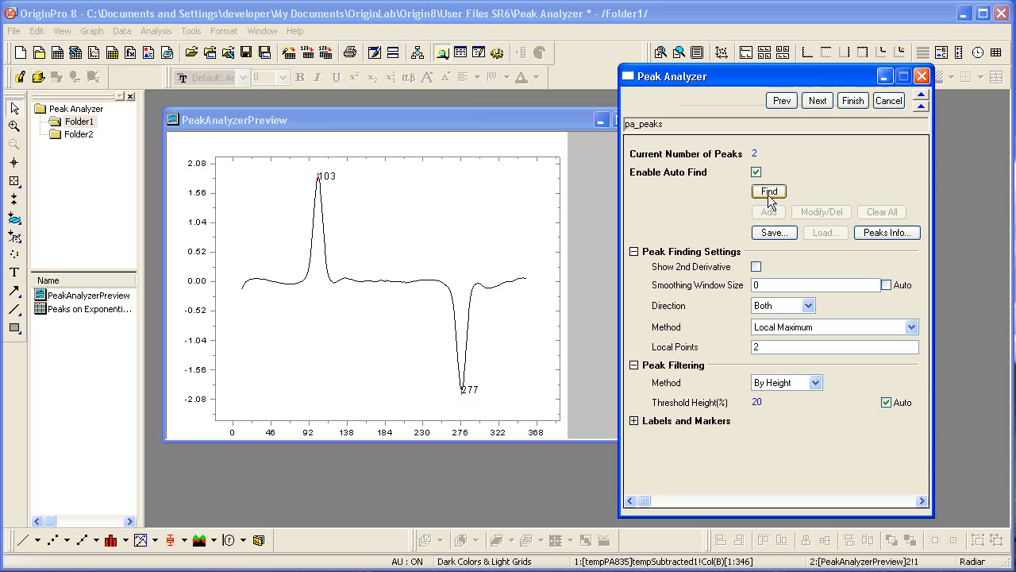
mouse_move(895, 149)
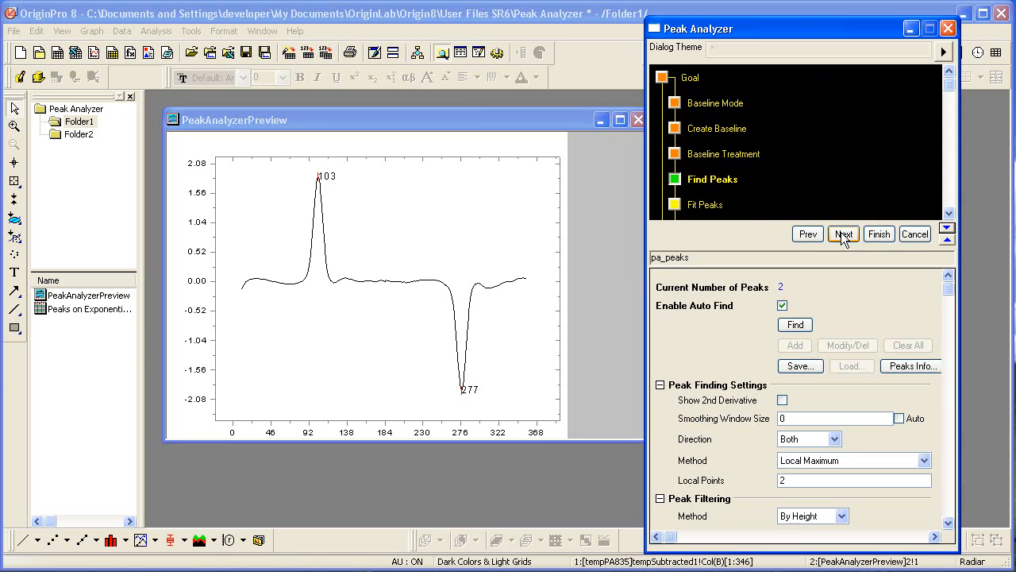
Step: Advance to the Fit Peaks page with both detected peaks fitted
left_click(843, 233)
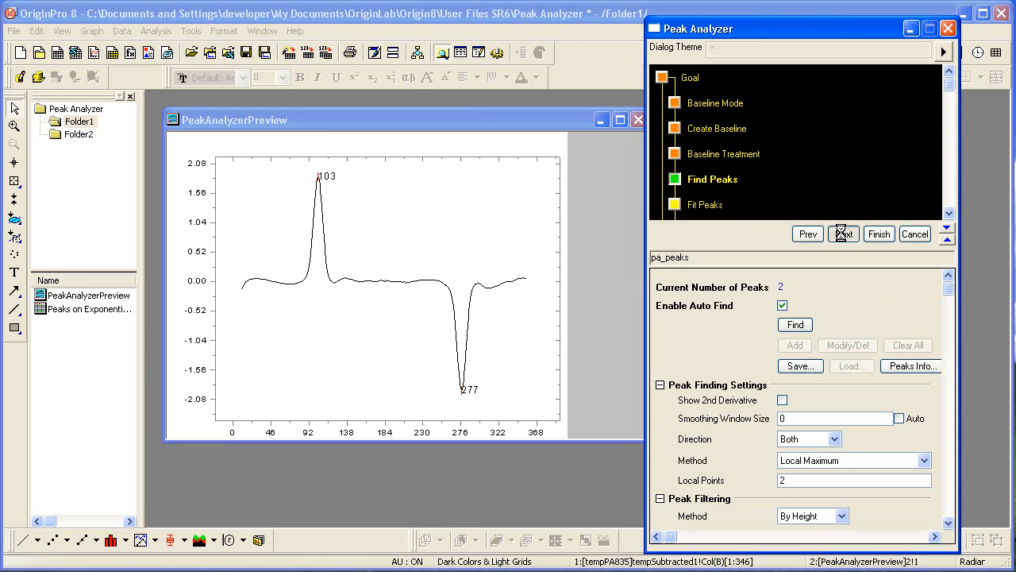
left_click(843, 234)
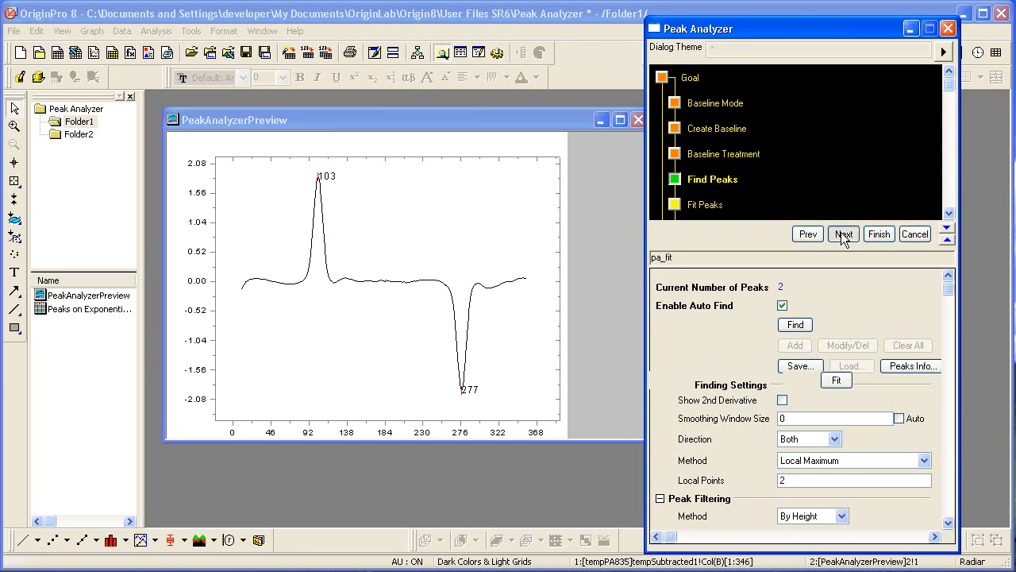
left_click(843, 234)
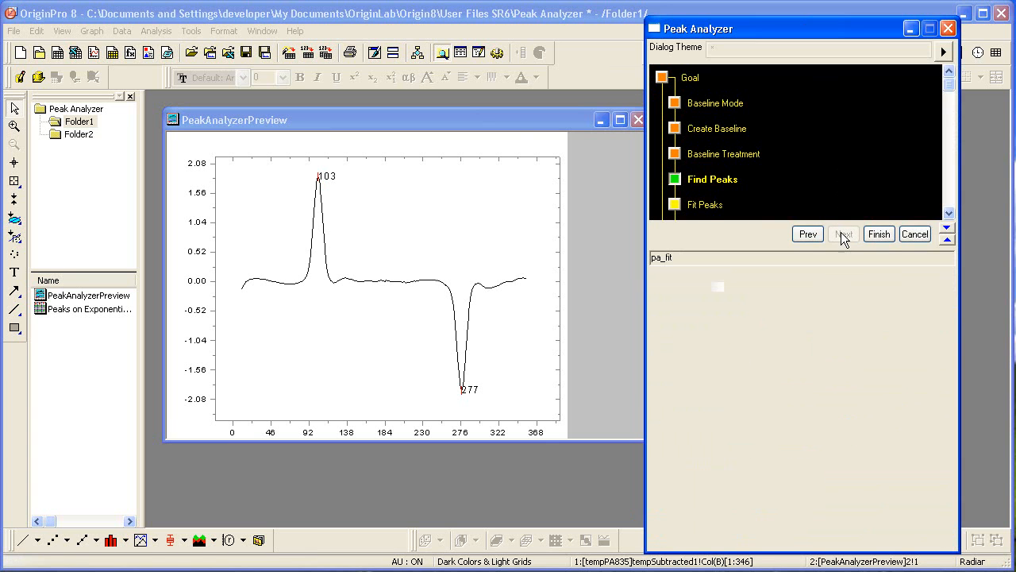
left_click(843, 233)
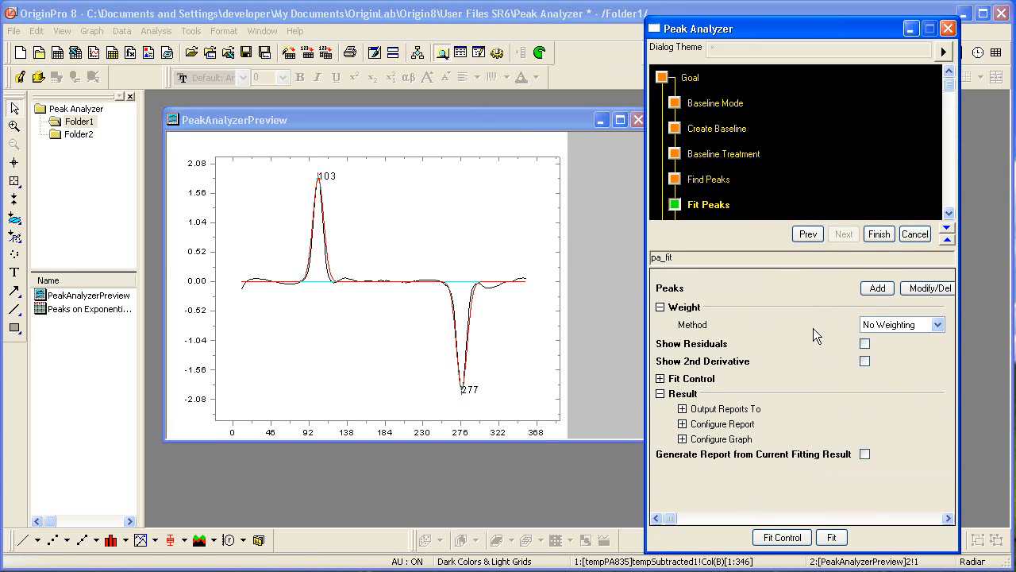
mouse_move(811, 350)
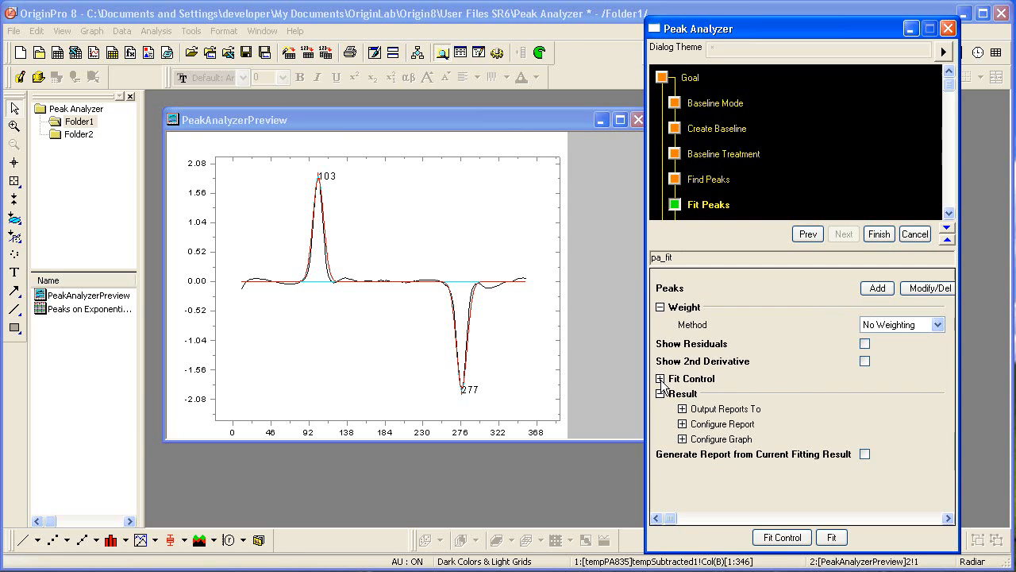
Step: Expand Fit Control and show the cumulative residual plot under the fitted curve
left_click(660, 378)
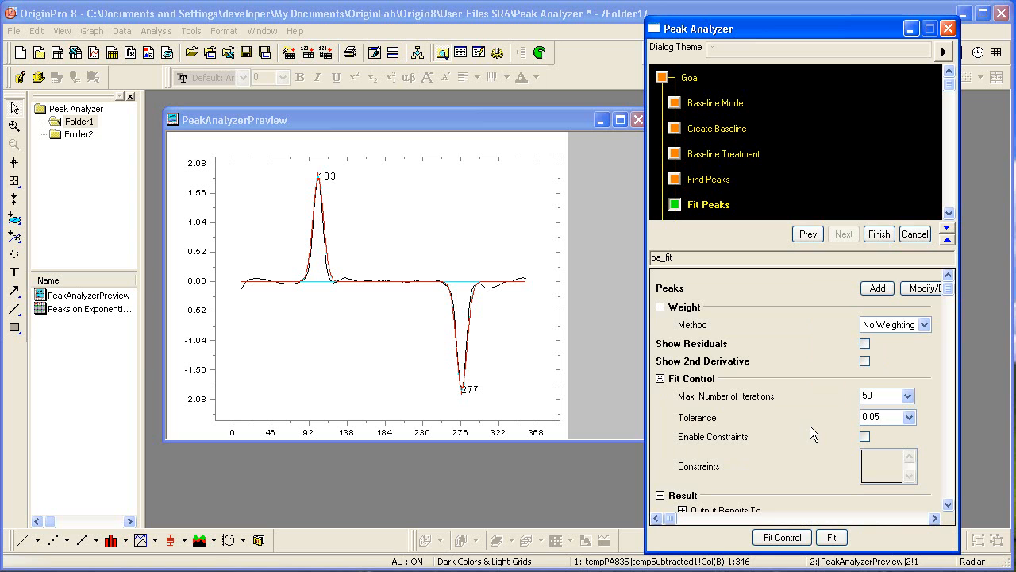
mouse_move(788, 480)
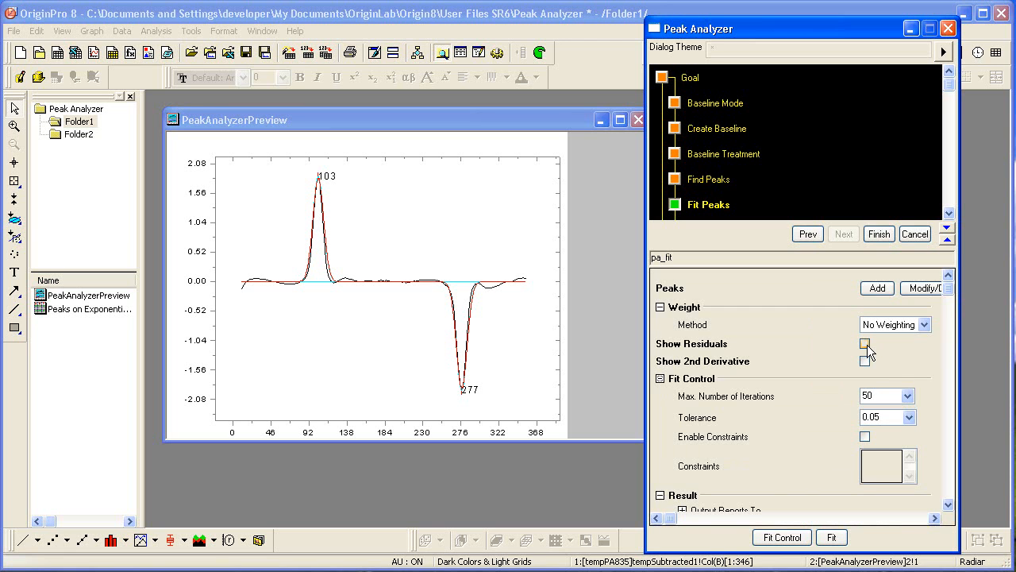
left_click(864, 343)
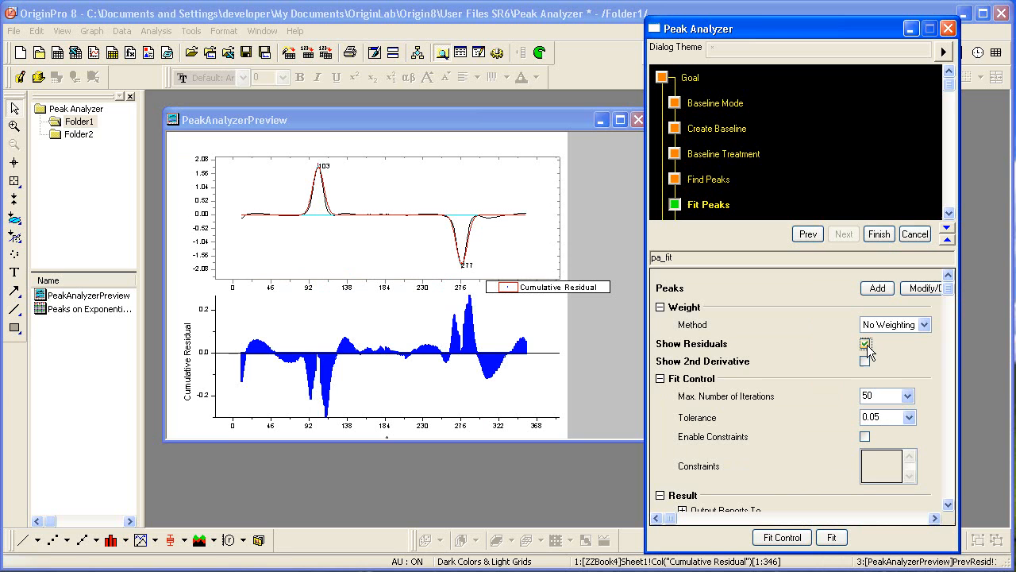
left_click(863, 343)
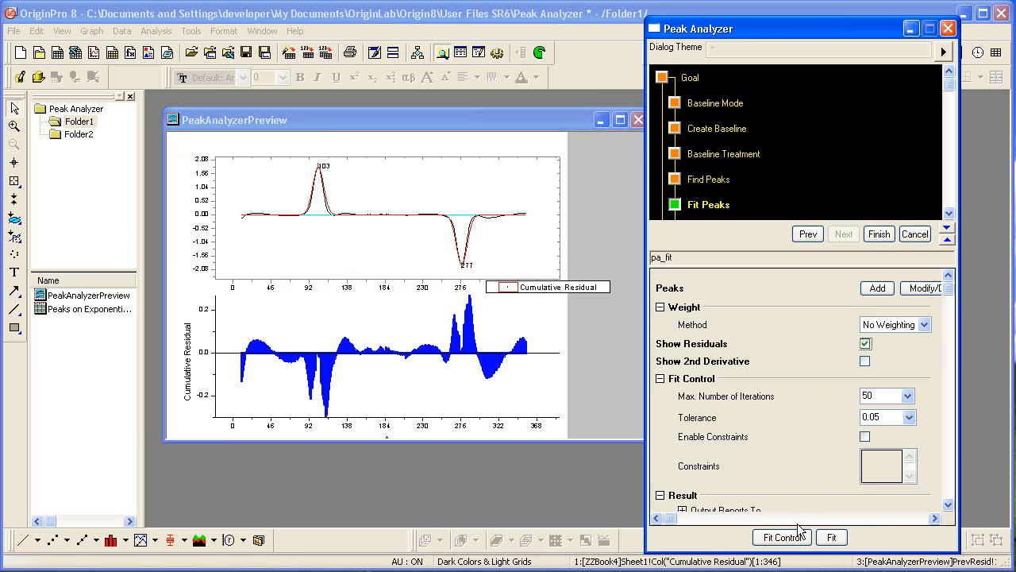
Step: Bring up the Peak Fit Parameters dialog via Fit Control and review its Bounds and Parameters lists
left_click(781, 536)
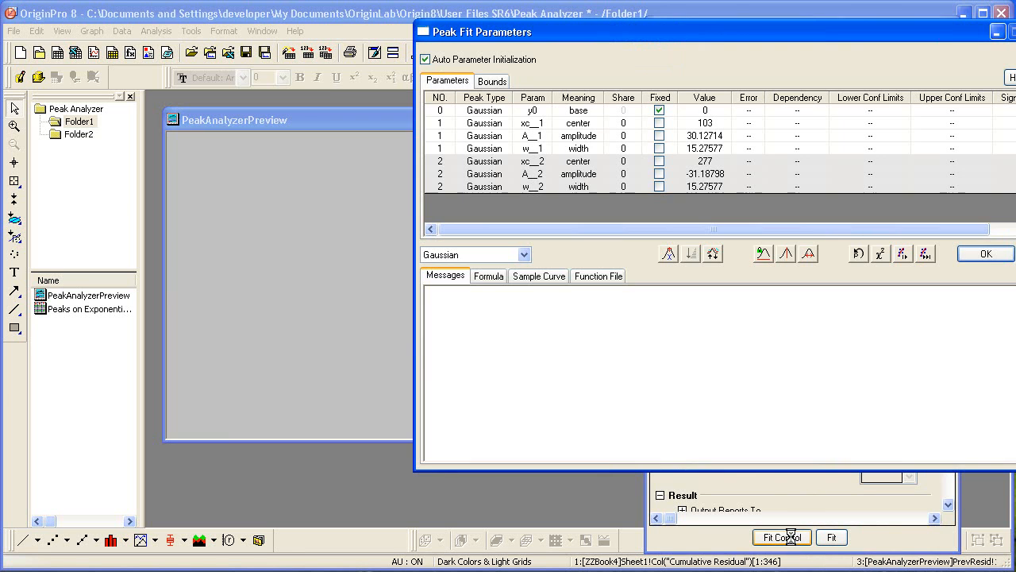
left_click(781, 536)
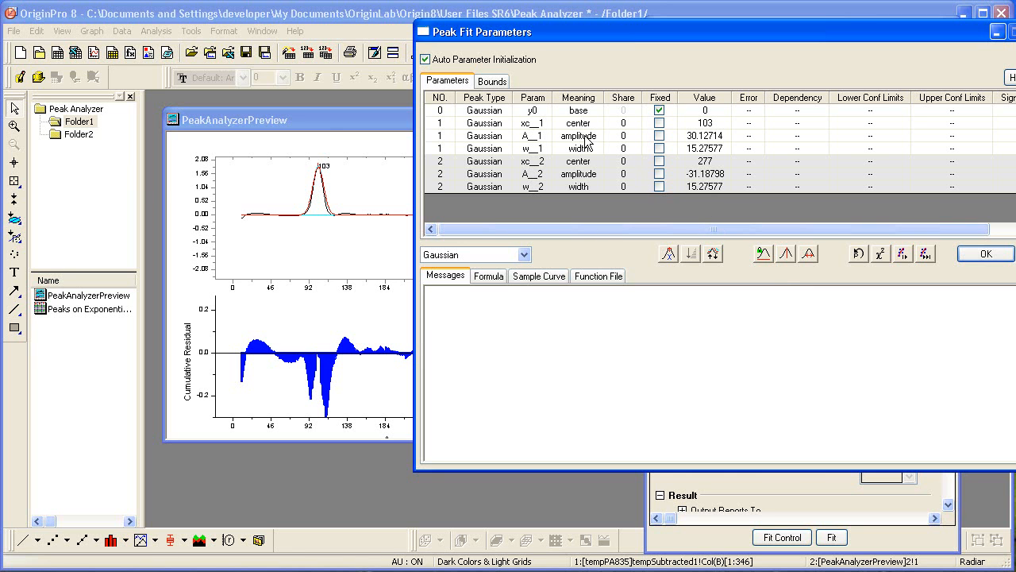
left_click(493, 79)
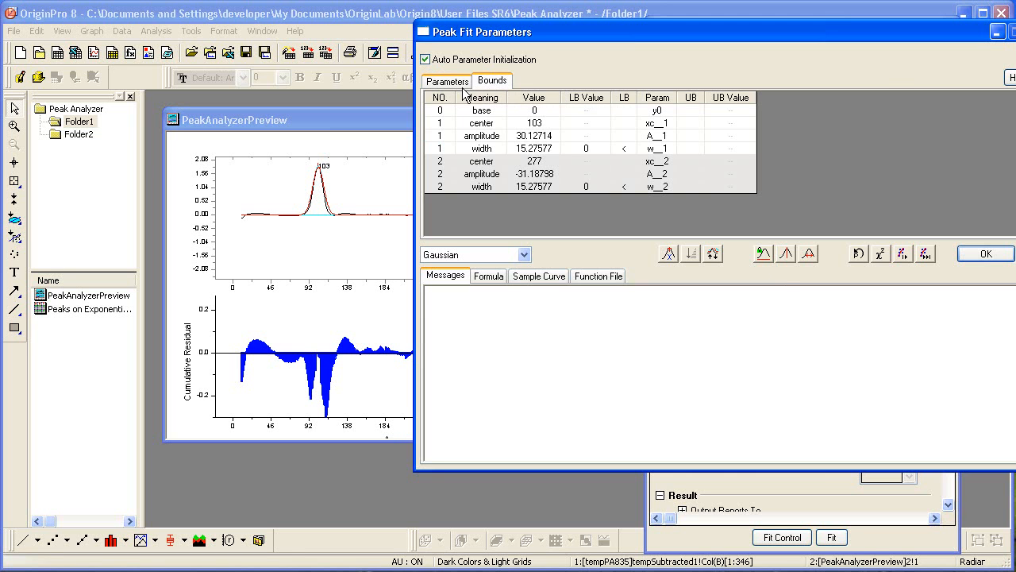
left_click(446, 79)
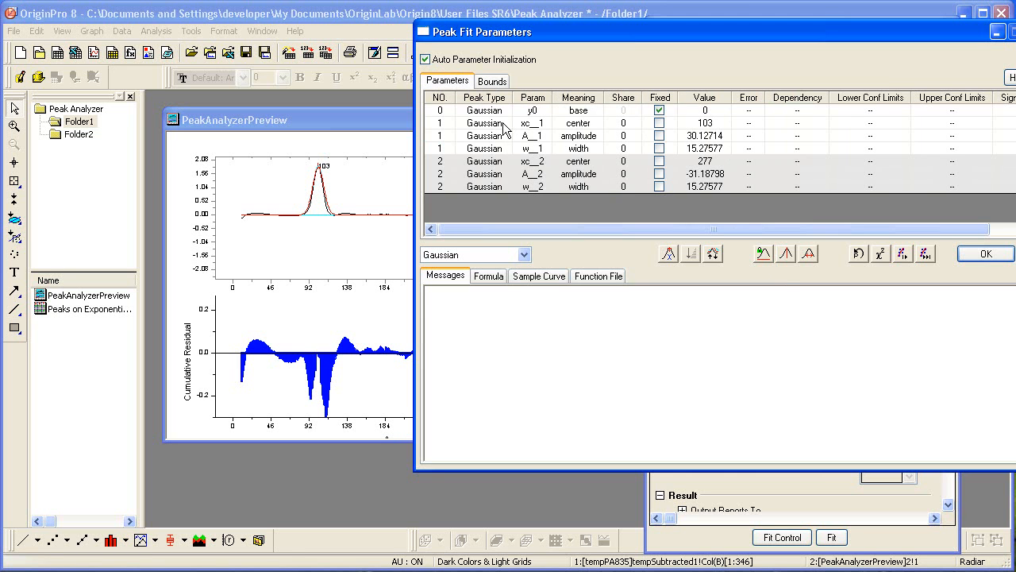
Step: Inspect the first peak's center and confirm its Peak Type stays Gaussian
left_click(485, 122)
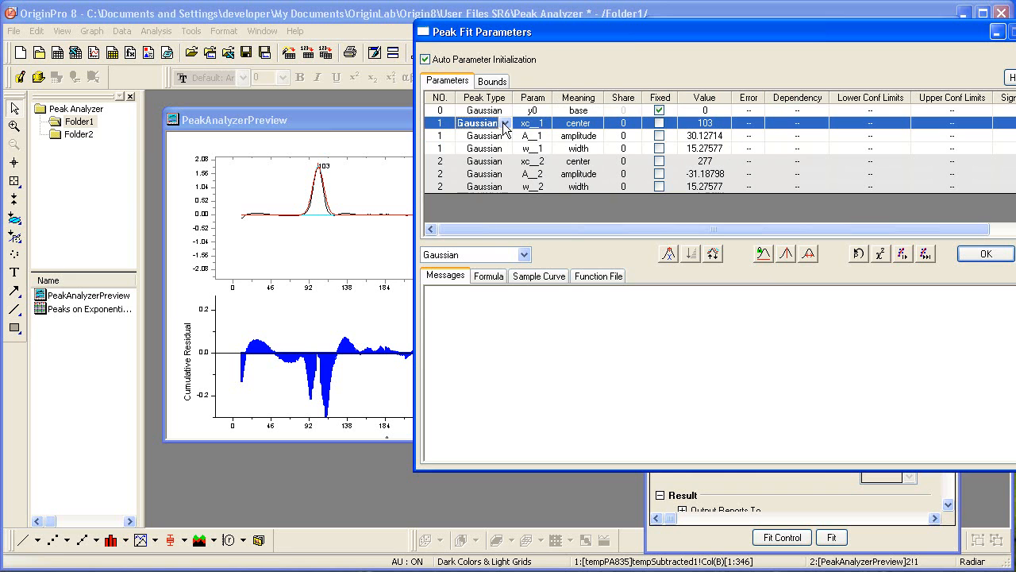
left_click(507, 122)
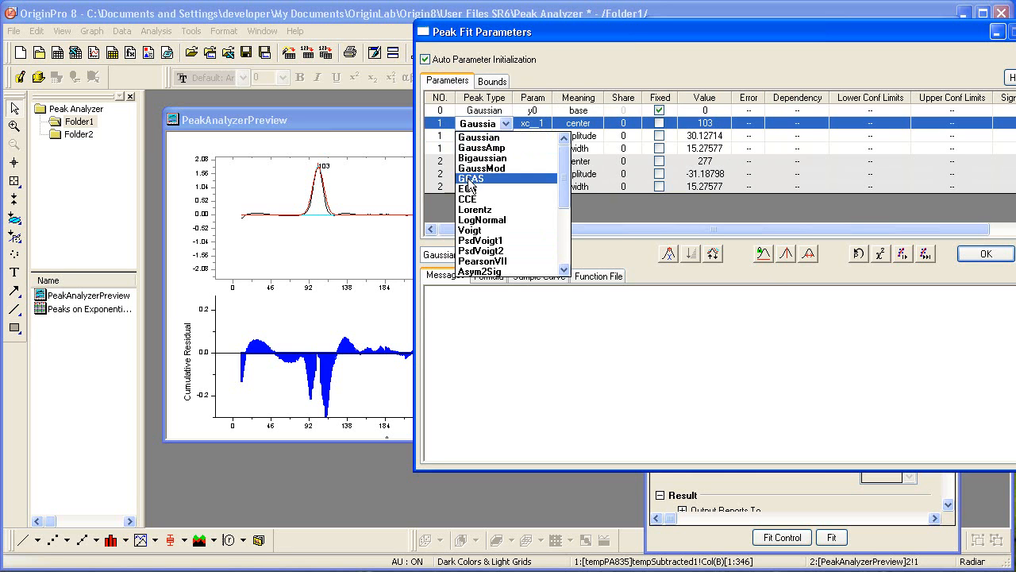
left_click(479, 136)
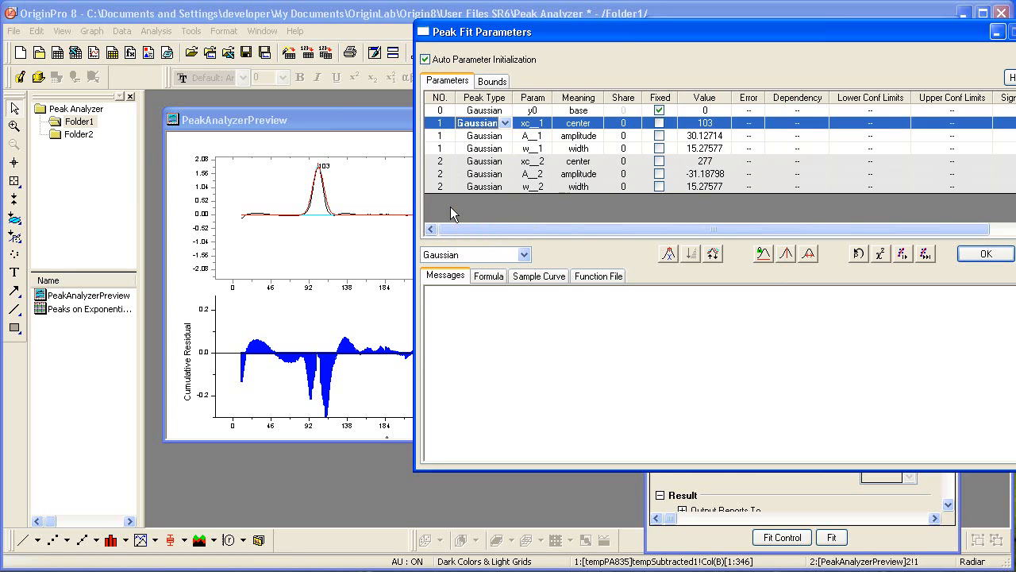
mouse_move(461, 208)
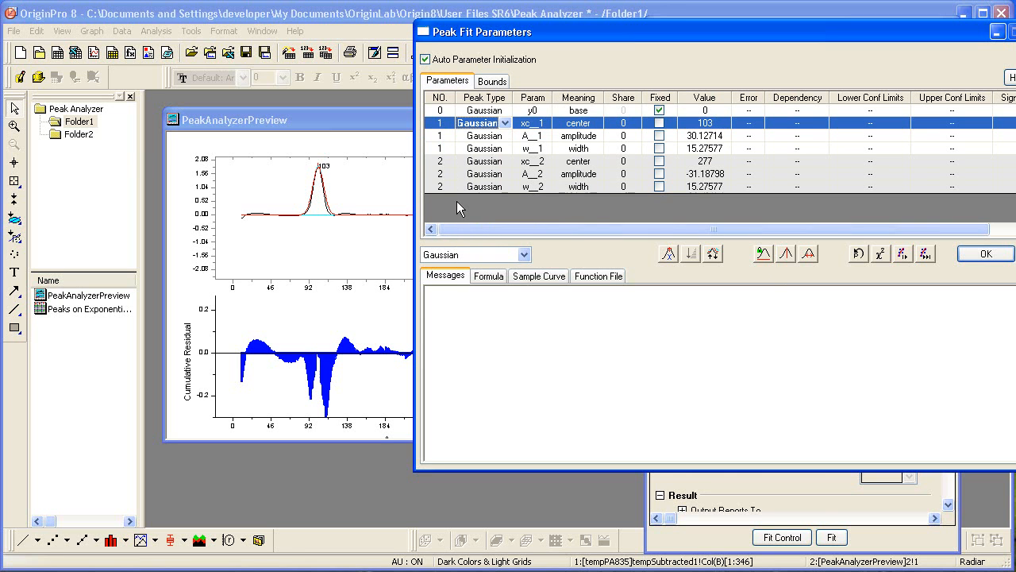
mouse_move(786, 255)
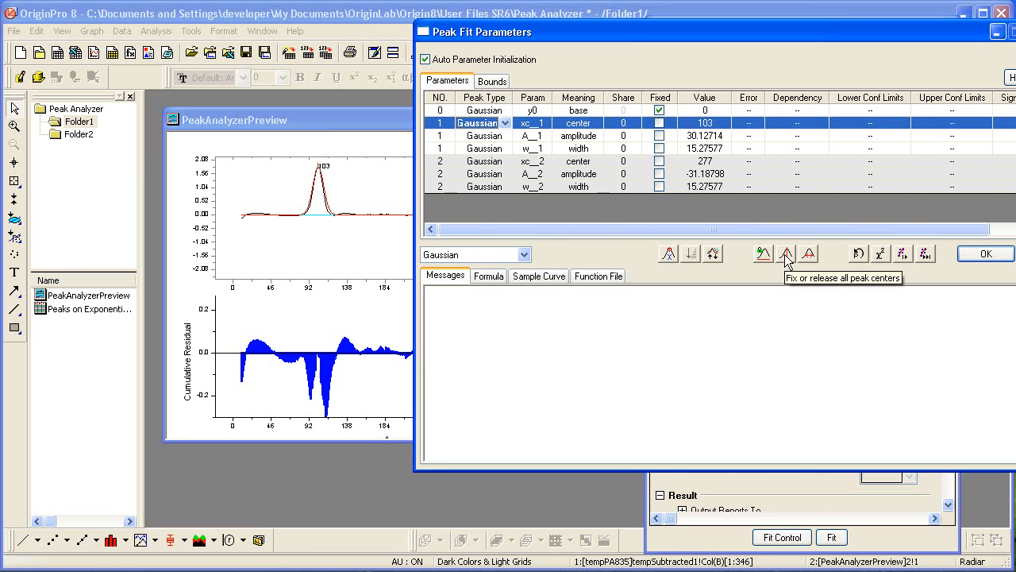
Step: Fix both peak centers and fit to convergence, reaching COD about 0.991
left_click(786, 254)
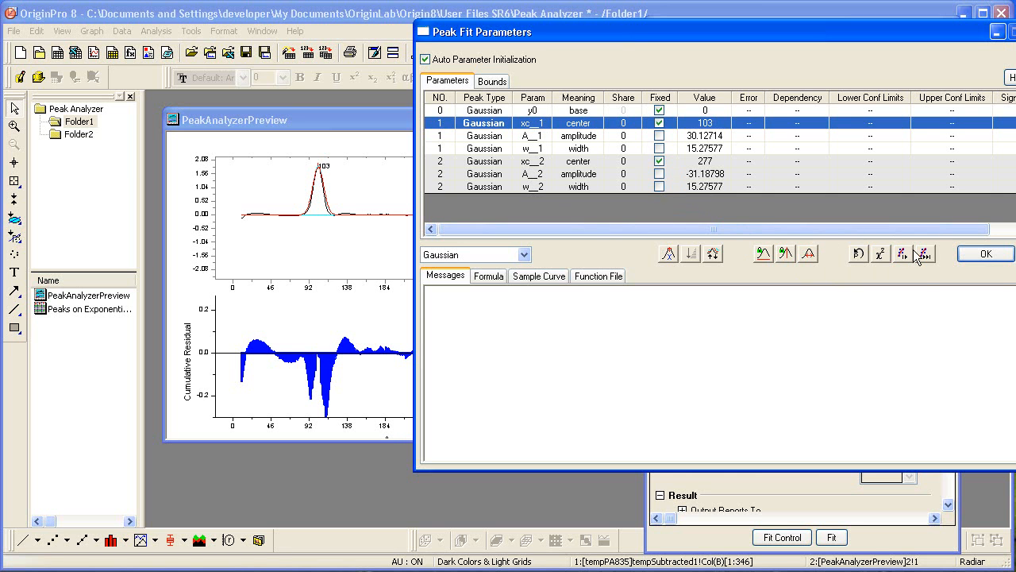
mouse_move(924, 254)
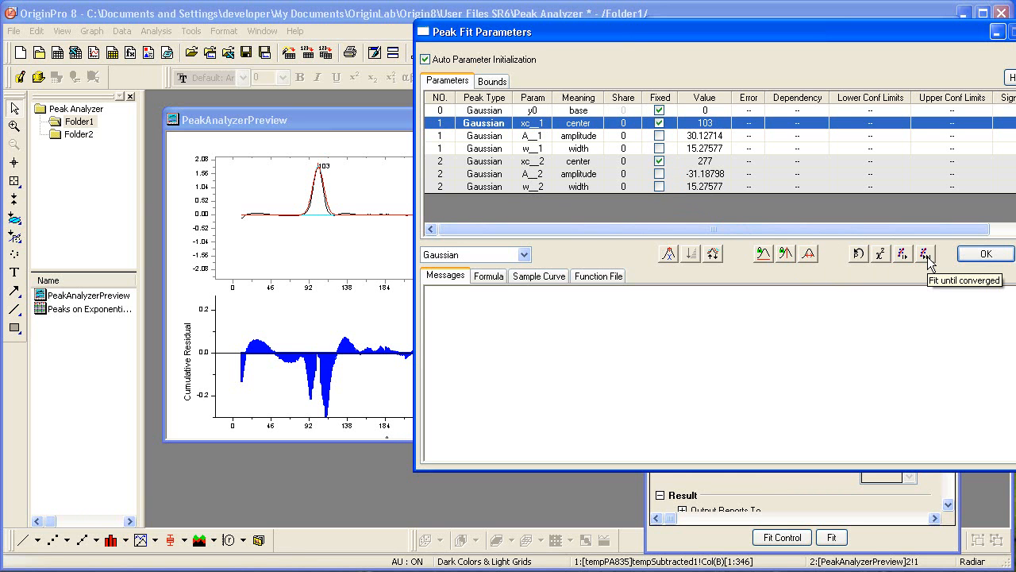
left_click(926, 254)
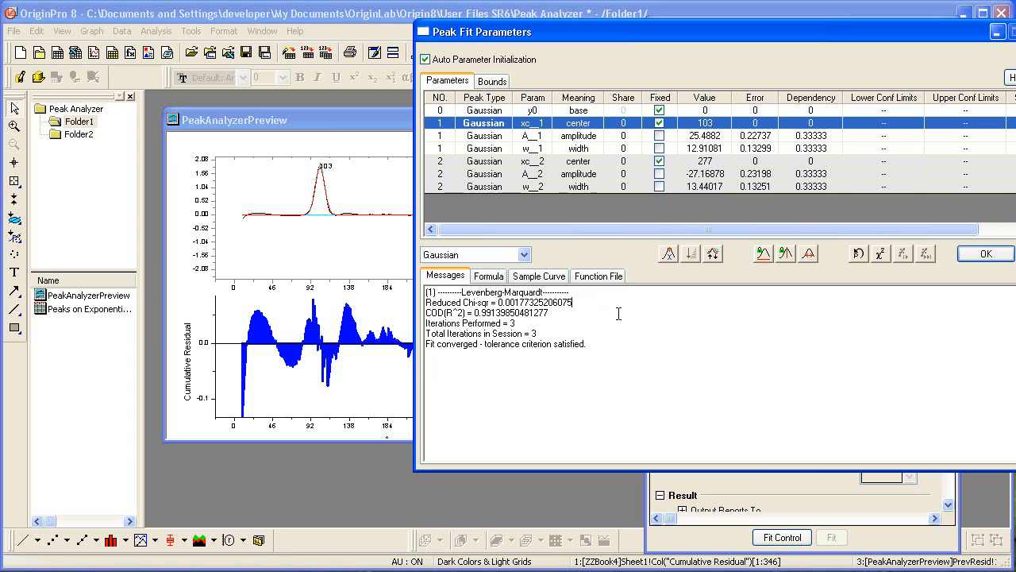
mouse_move(788, 254)
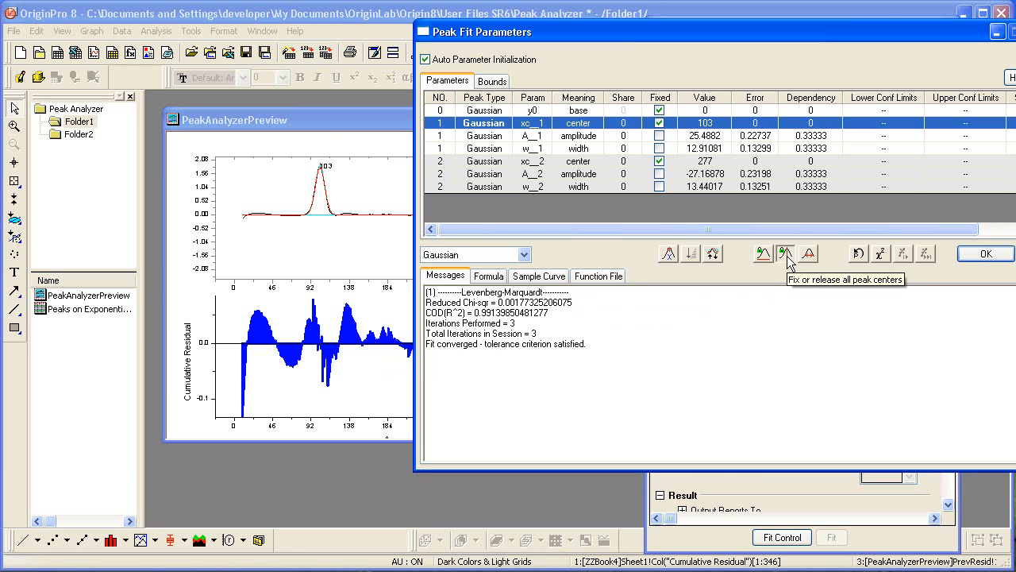
Step: Release the peak centers and refit to convergence, centers moving to about 102.76 and 276.73
left_click(784, 254)
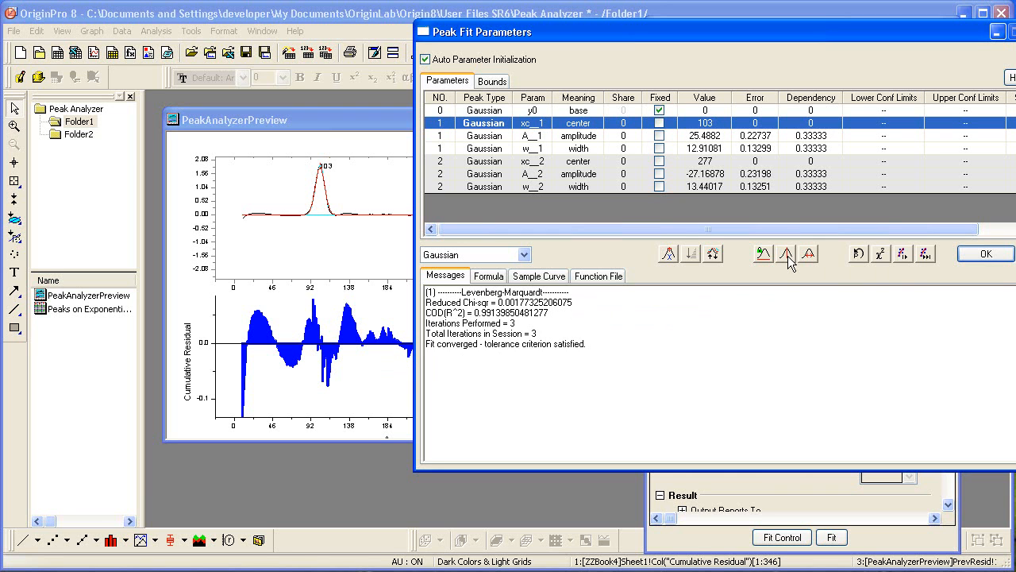
mouse_move(924, 254)
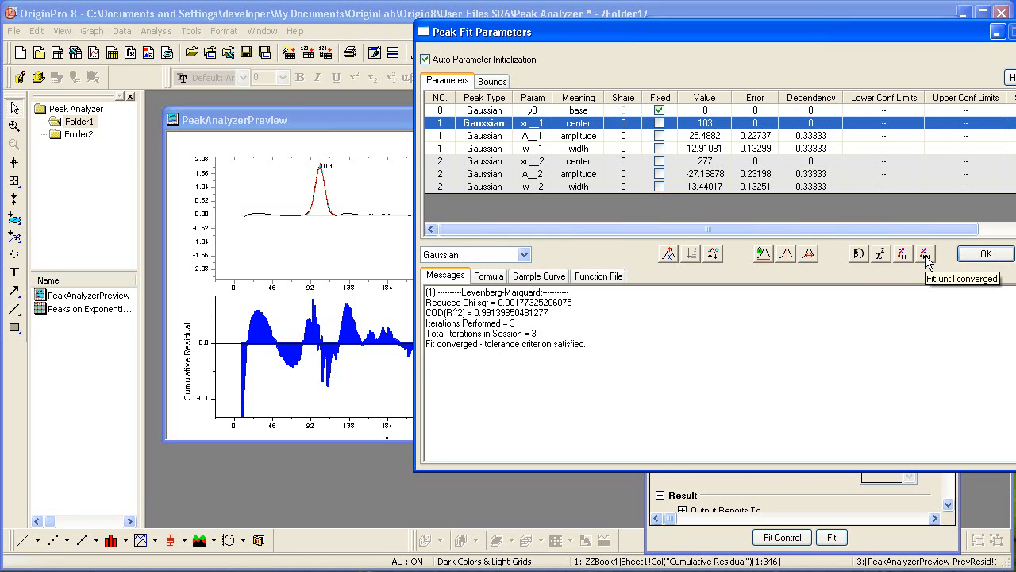
left_click(926, 254)
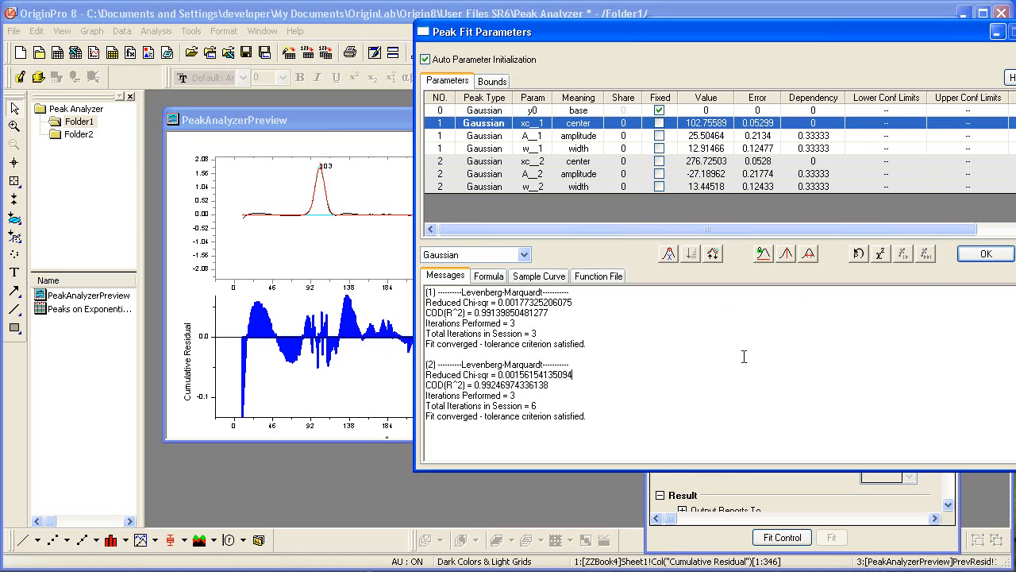
mouse_move(988, 257)
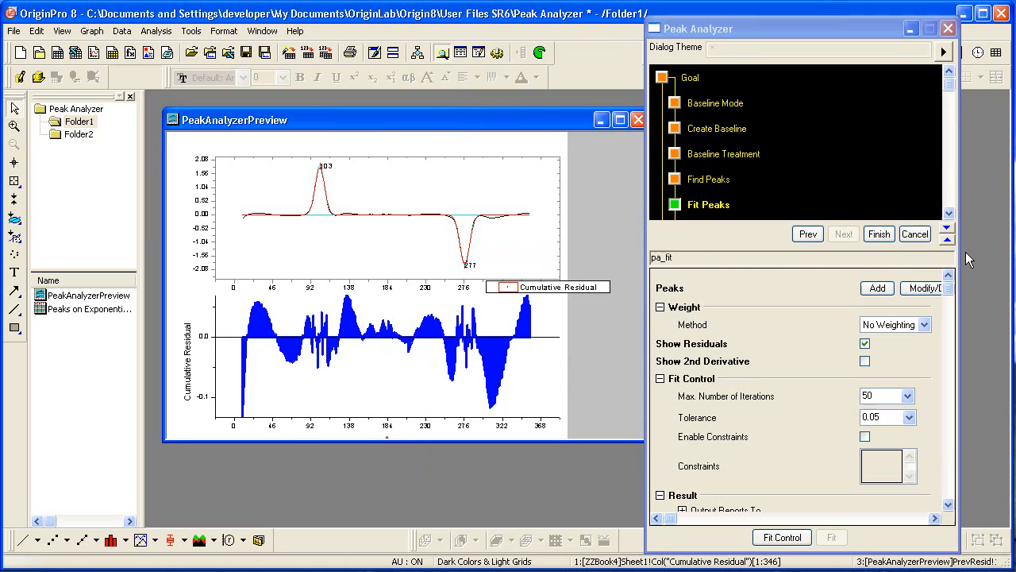
mouse_move(876, 279)
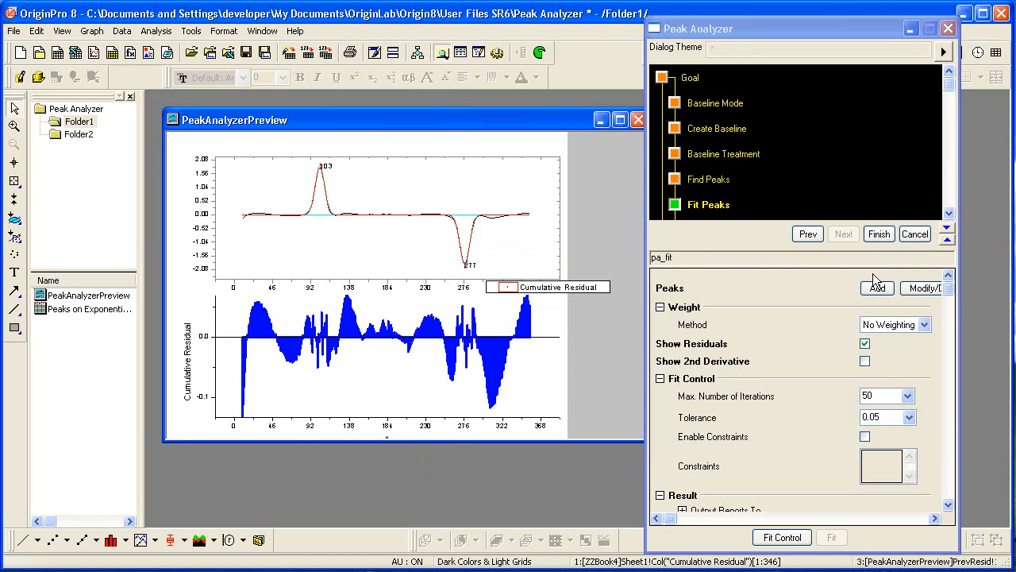
mouse_move(867, 282)
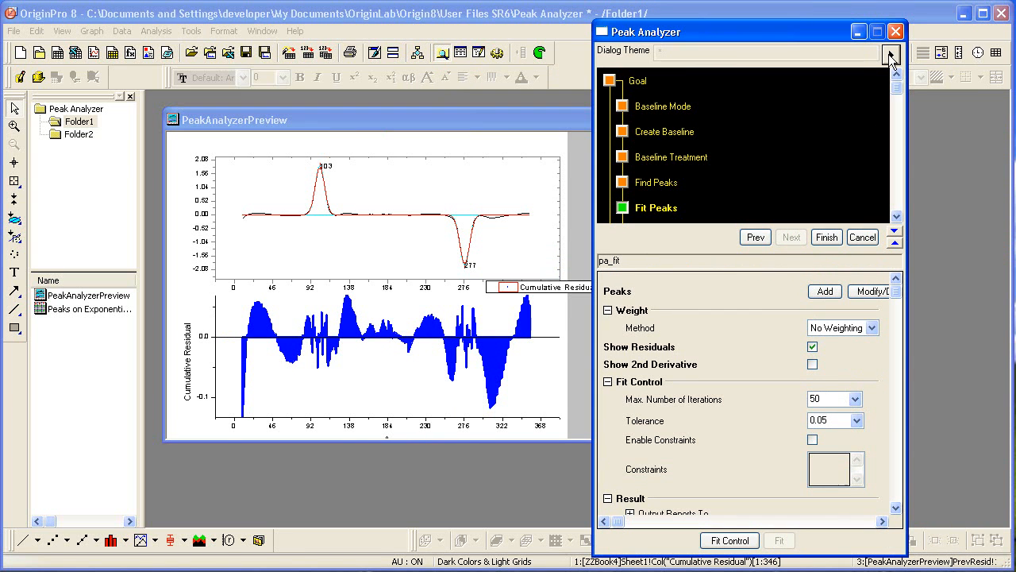
Step: Save the Peak Analyzer settings as a dialog theme named 'Exp Baseline Fit'
left_click(889, 57)
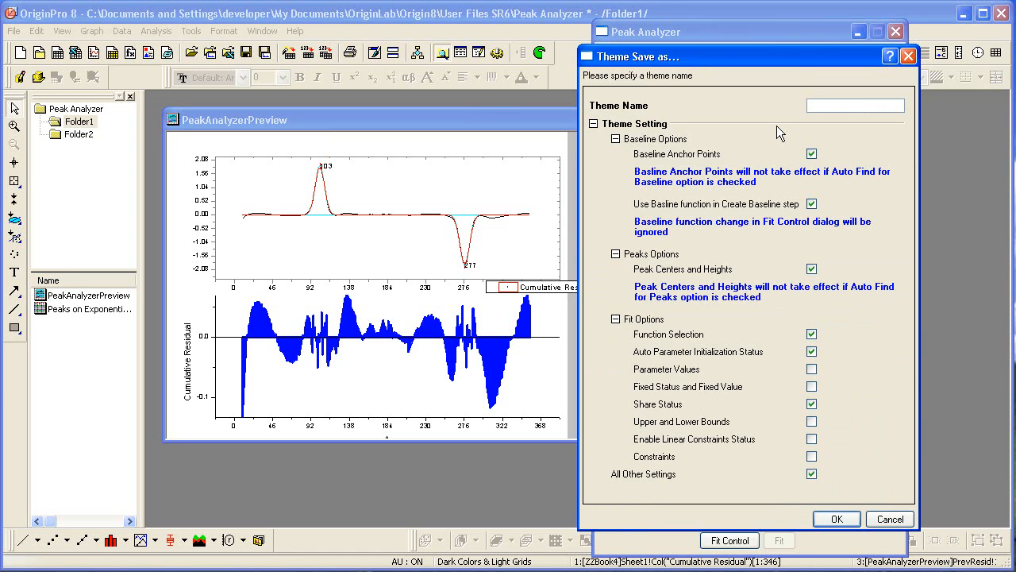
mouse_move(806, 127)
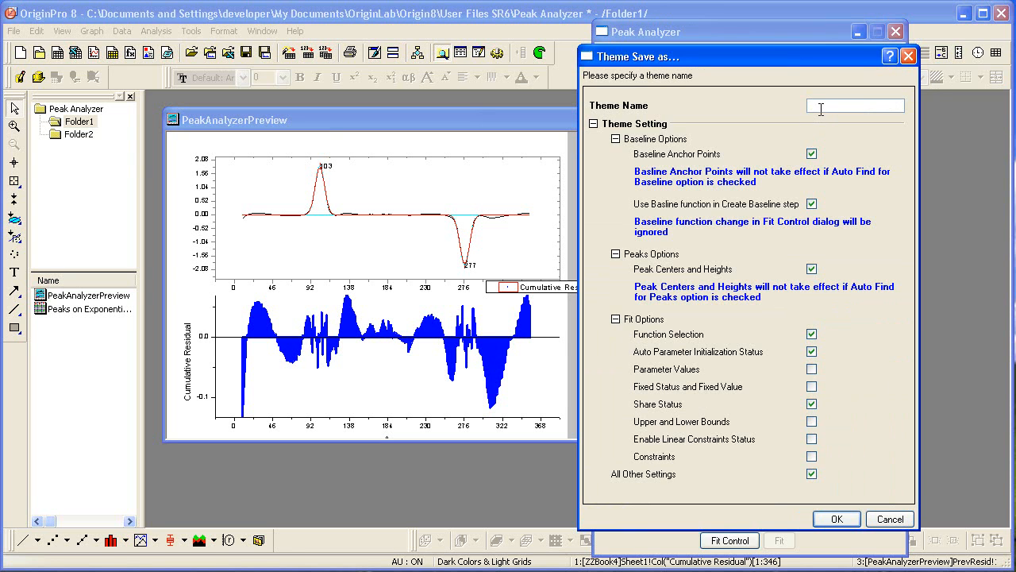
type("Exp Baseline")
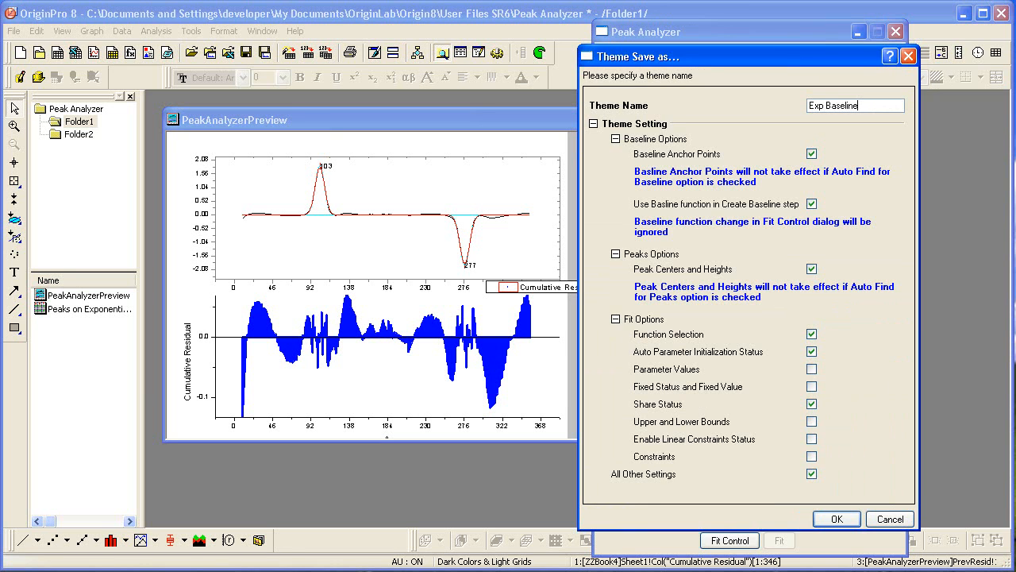
type("Fit")
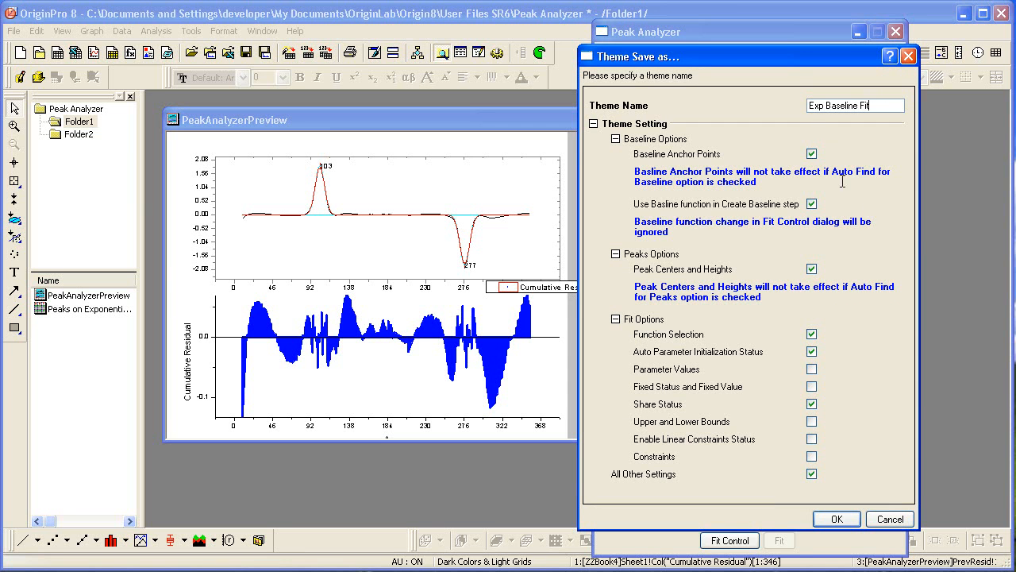
left_click(835, 517)
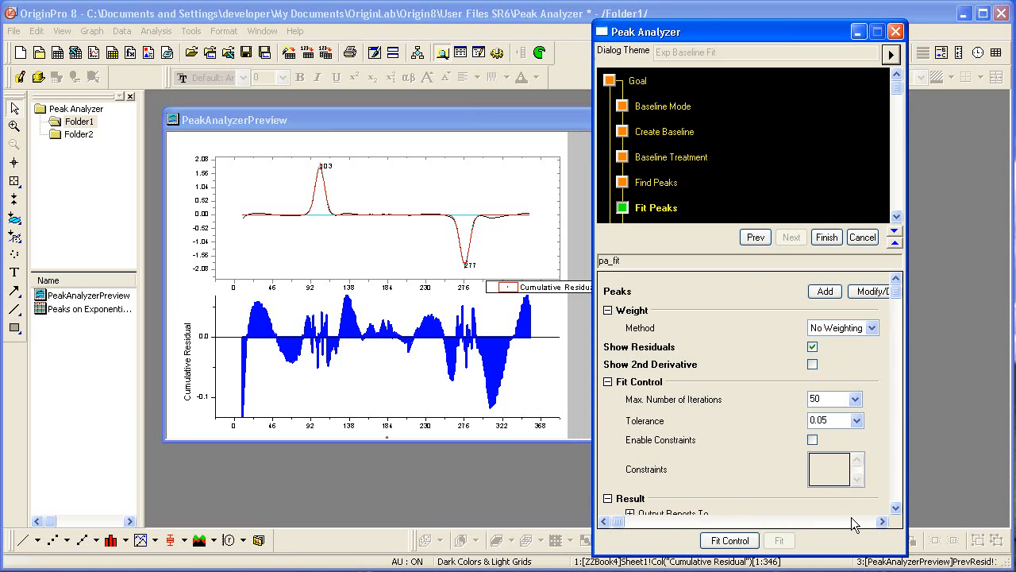
mouse_move(862, 505)
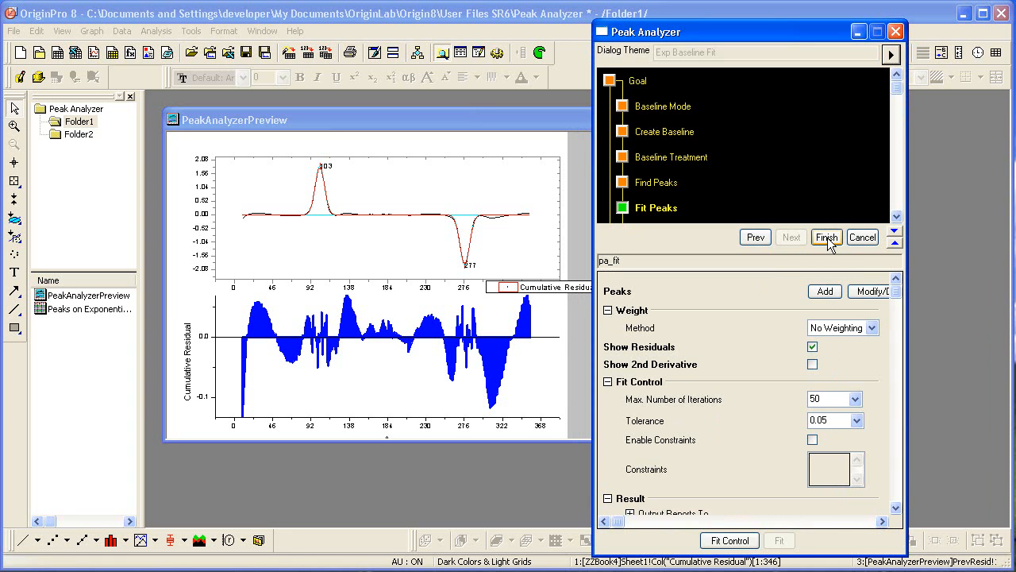
Step: Finish the analysis and switch to the Peak Properties report sheet for both Gaussians
left_click(825, 236)
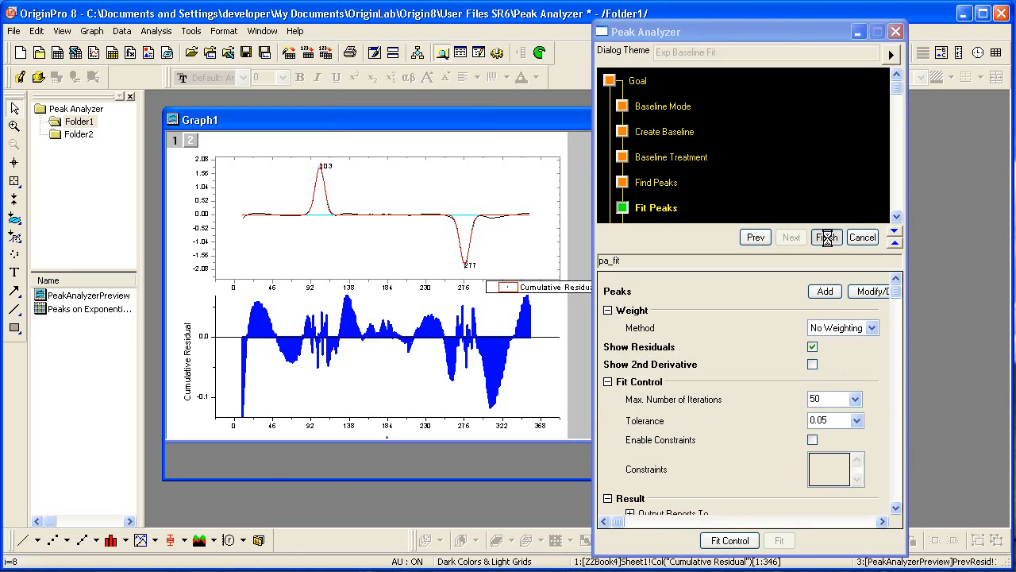
left_click(825, 237)
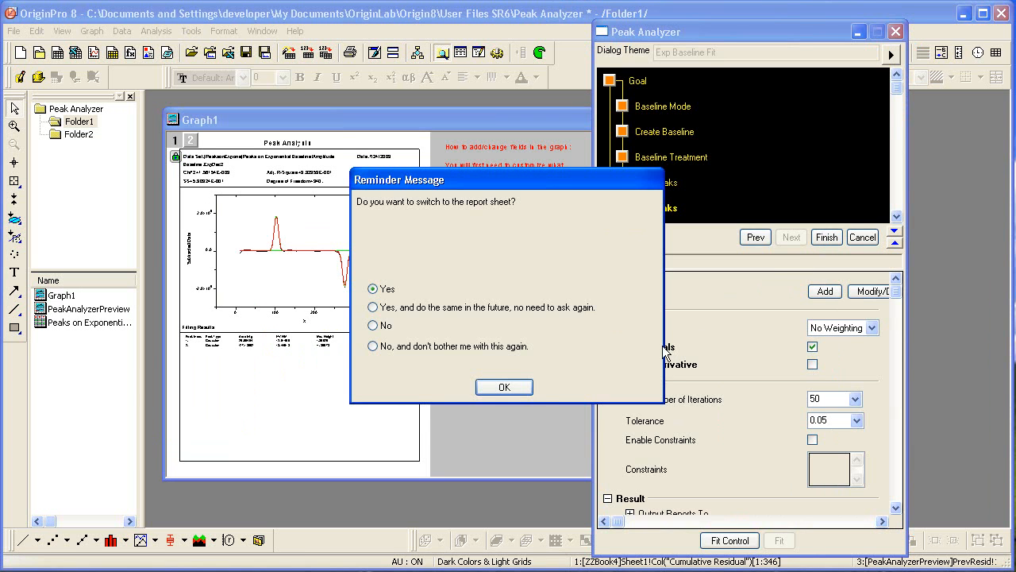
left_click(505, 387)
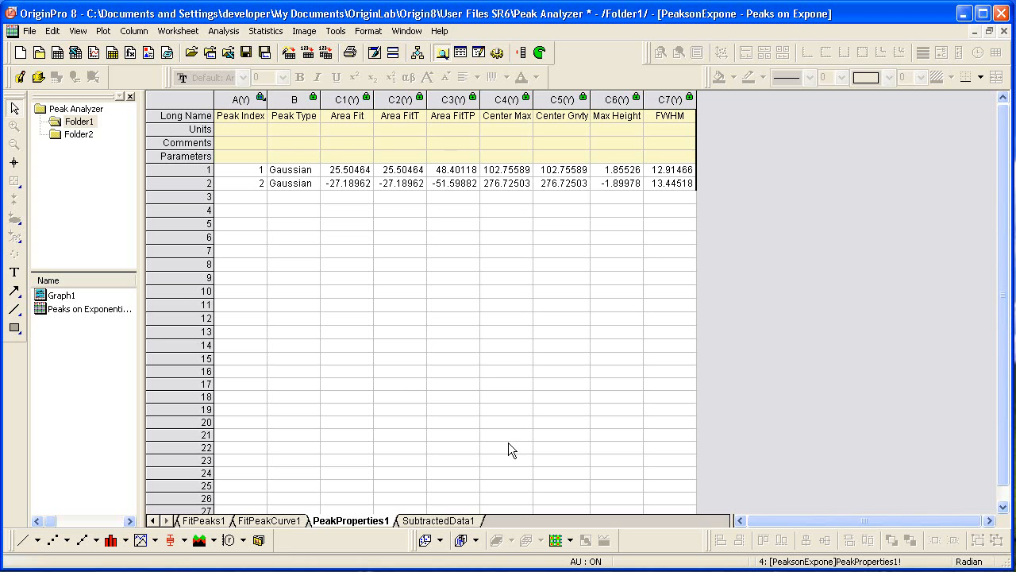
mouse_move(118, 167)
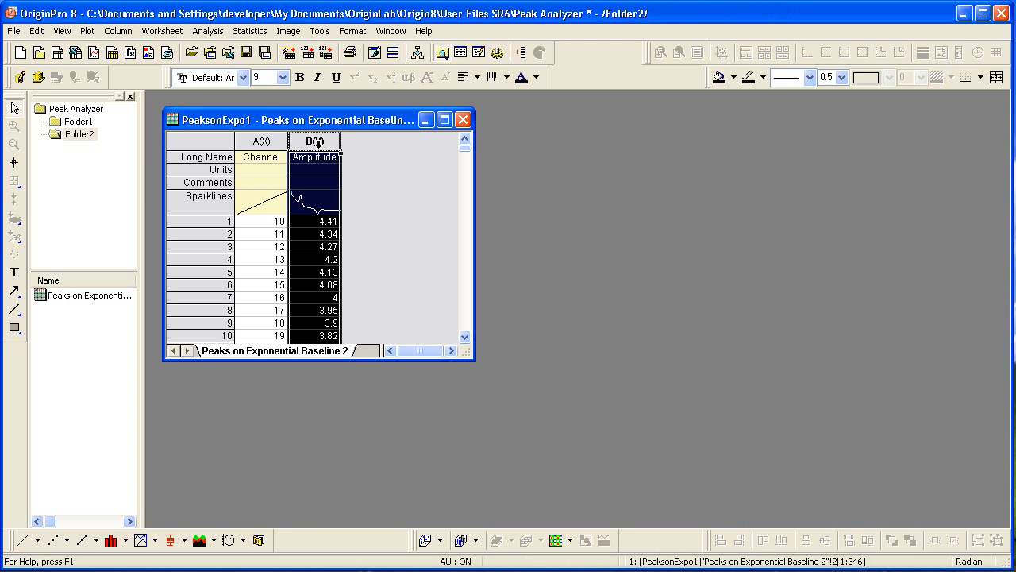
Step: Run Peak Analyzer with the Exp Baseline Fit theme on column B and switch to its FitPeaks1 report
left_click(206, 30)
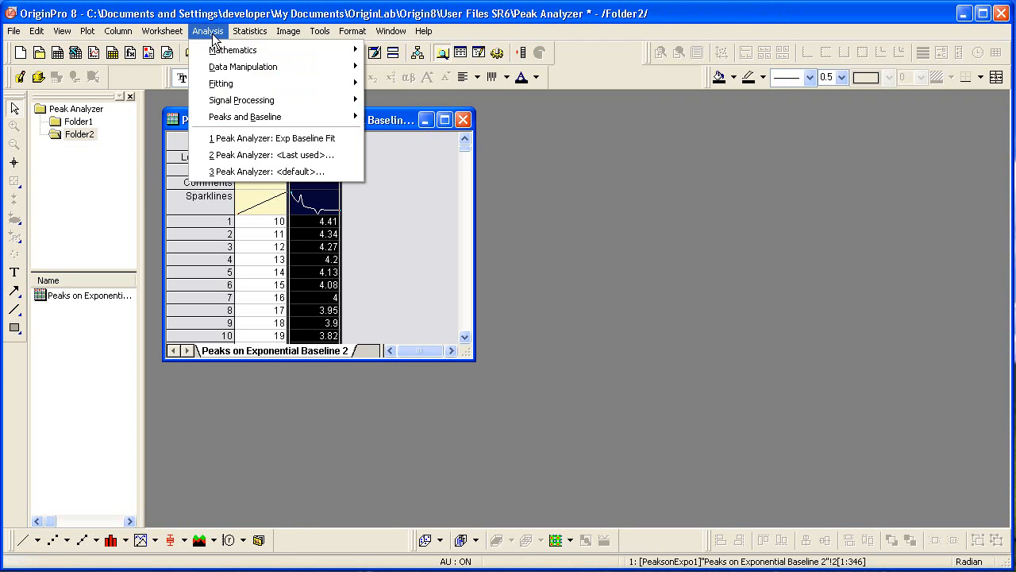
mouse_move(254, 118)
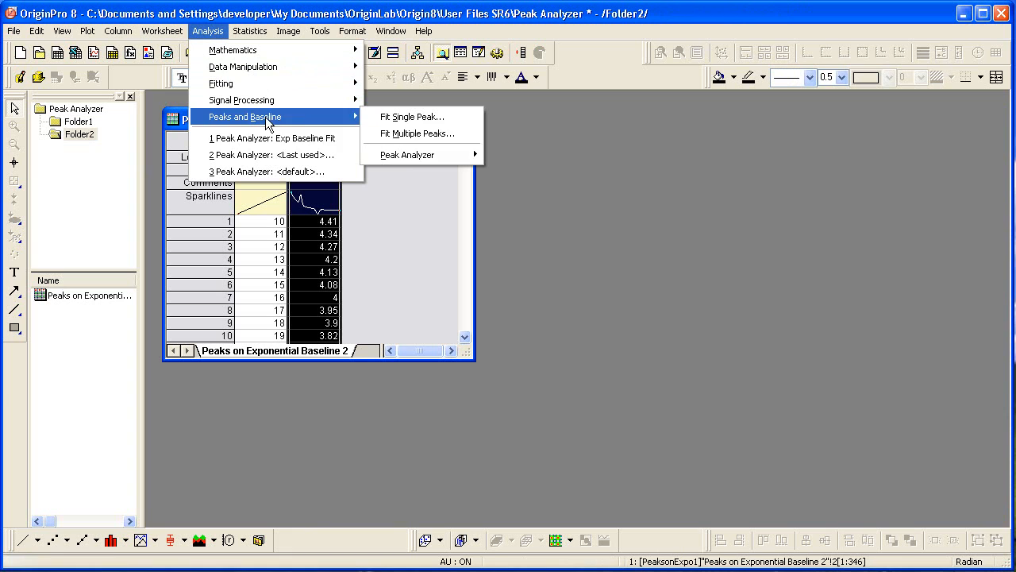
mouse_move(406, 154)
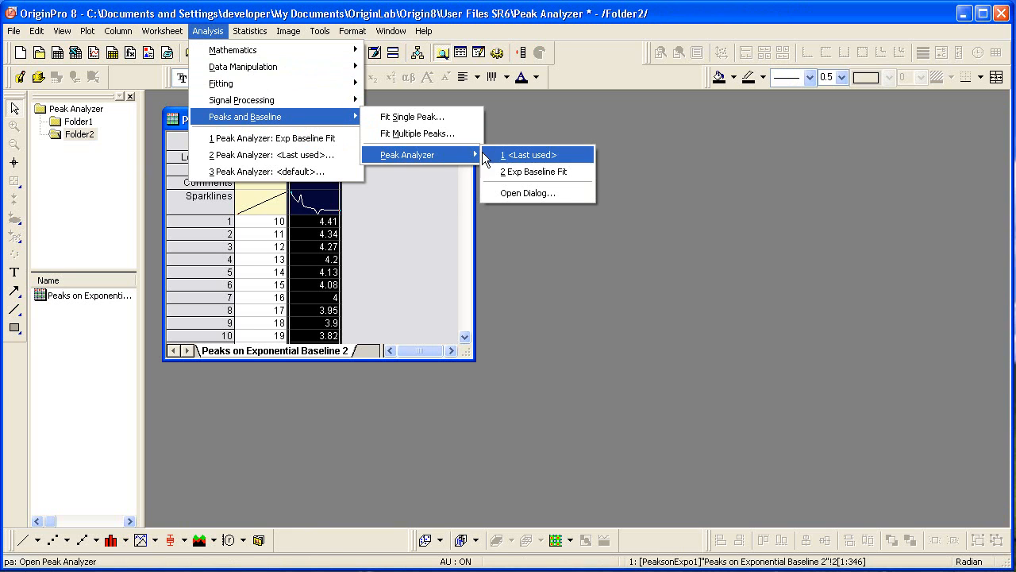
mouse_move(552, 173)
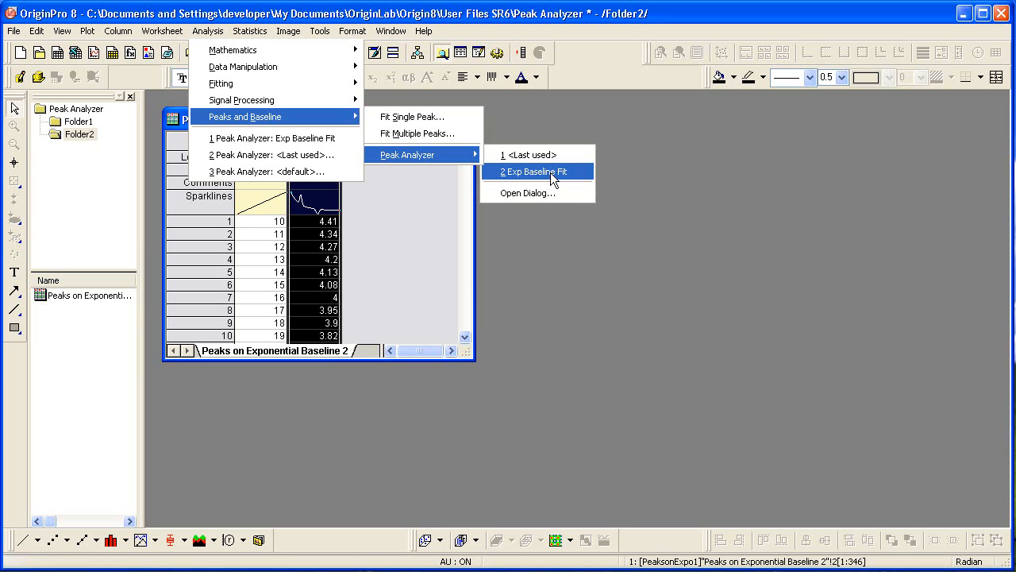
left_click(535, 171)
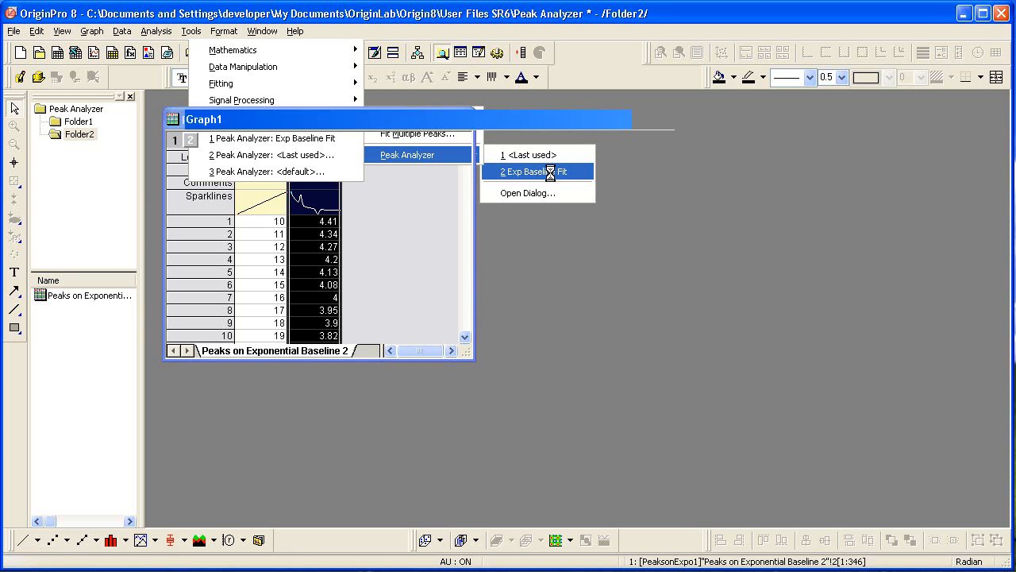
left_click(537, 172)
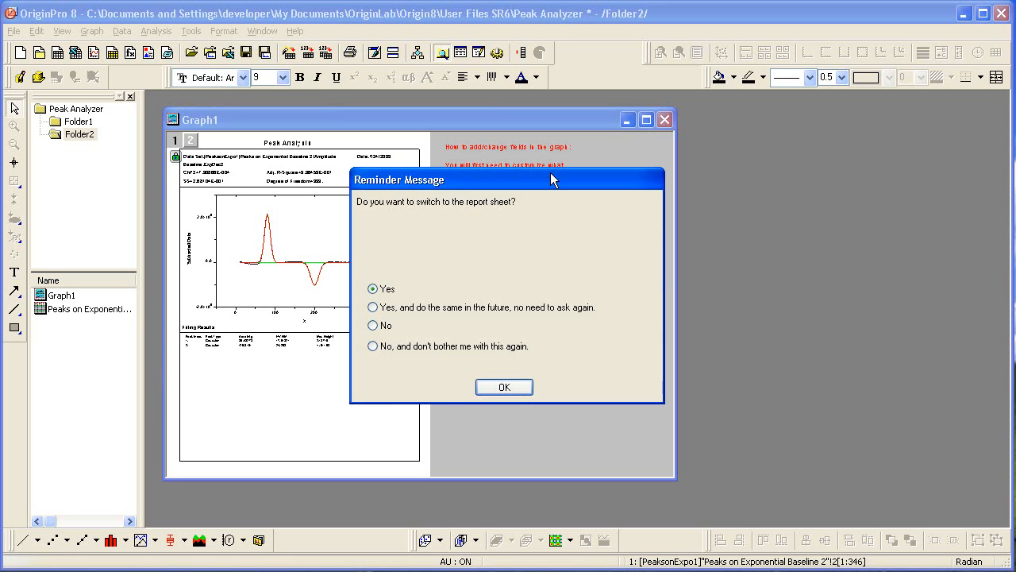
left_click(505, 387)
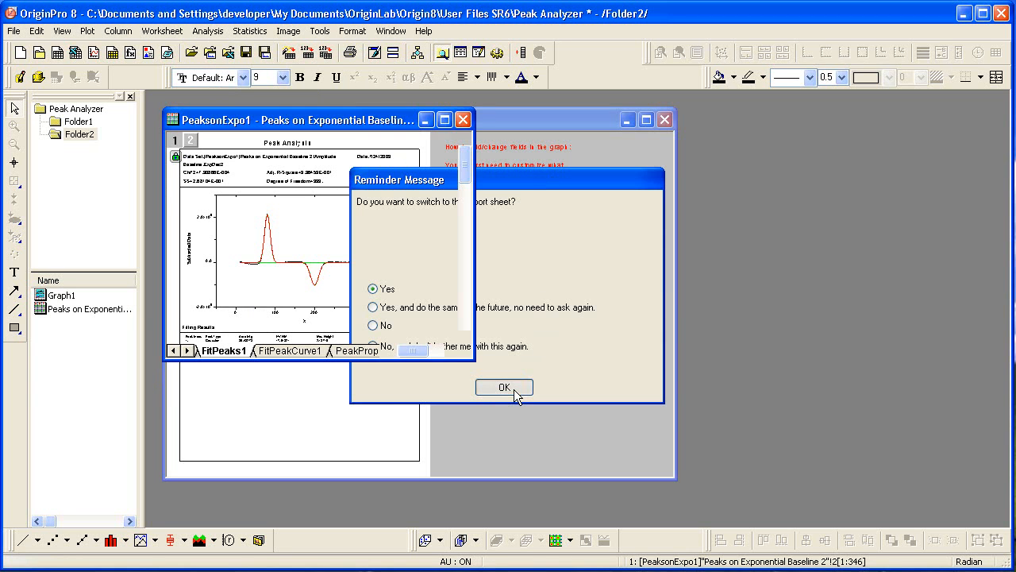
left_click(505, 387)
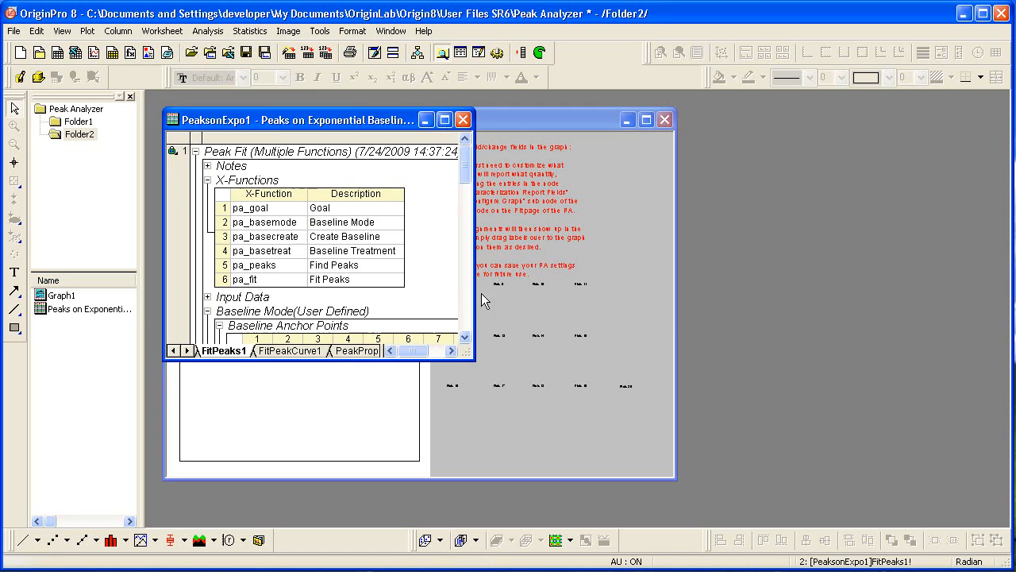